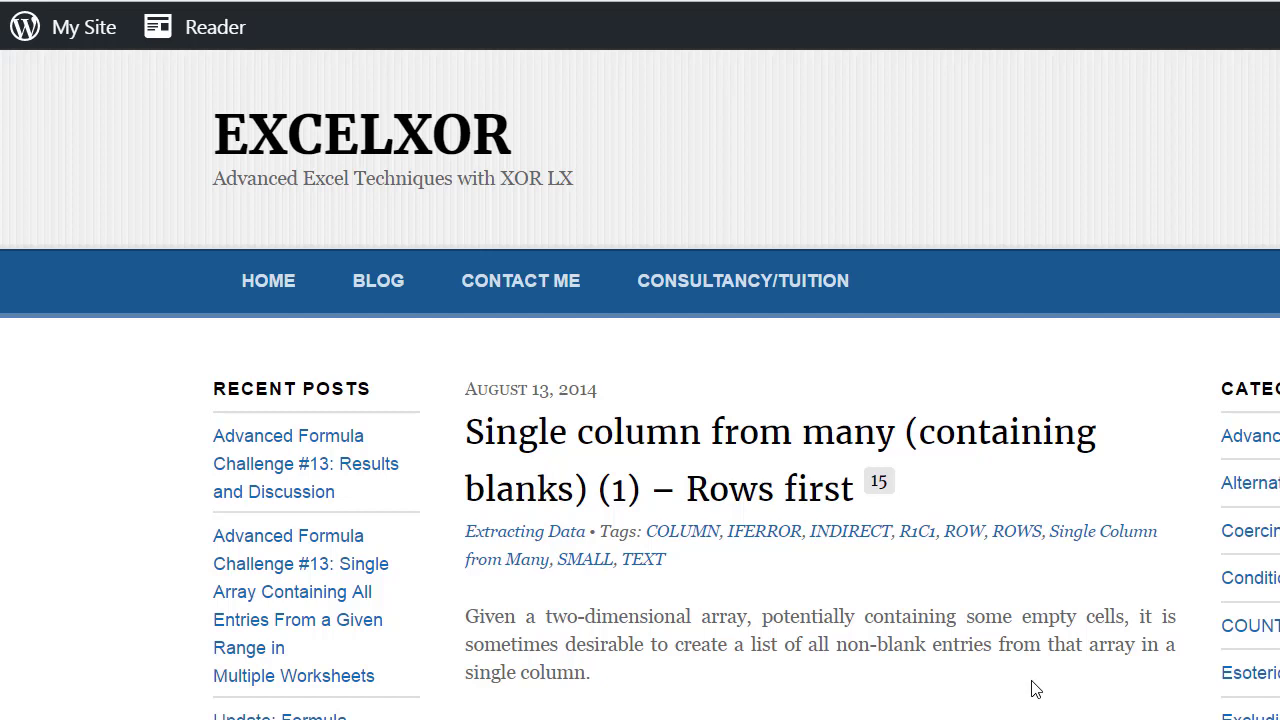
{"action": "mouse_move", "coordinate": [423, 180]}
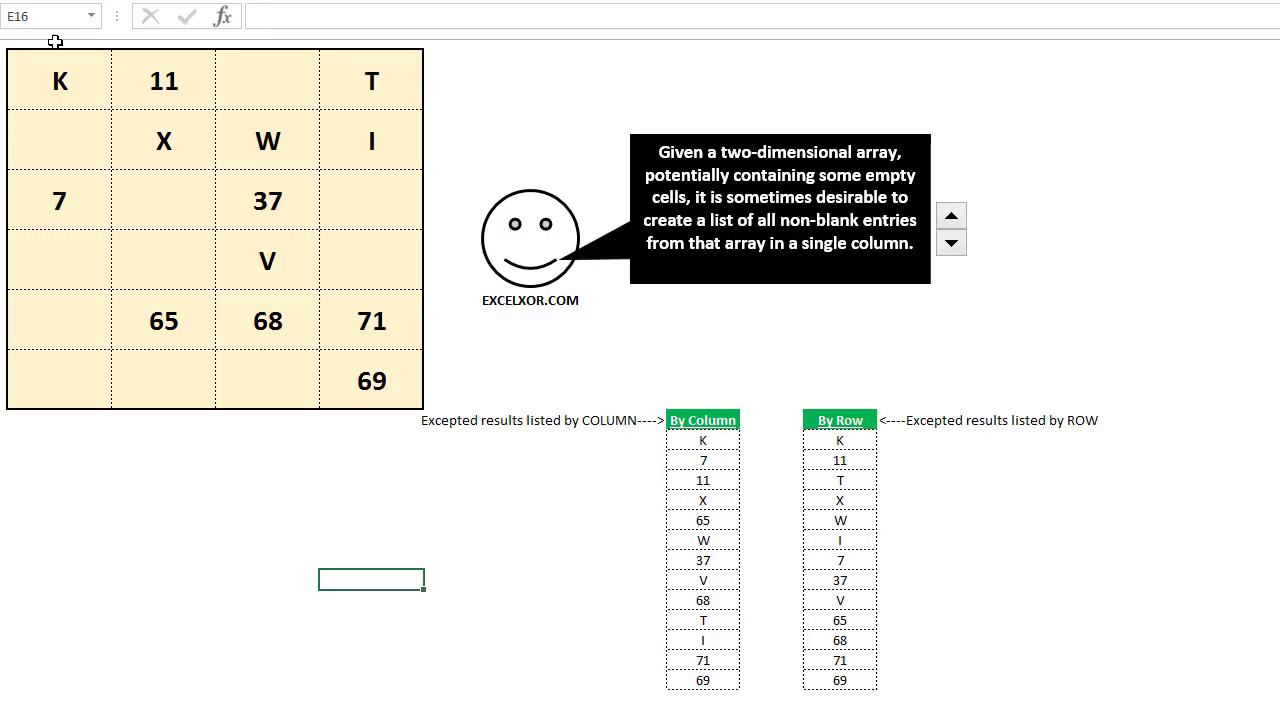
{"action": "left_click_drag", "start_coordinate": [58, 80], "coordinate": [371, 380]}
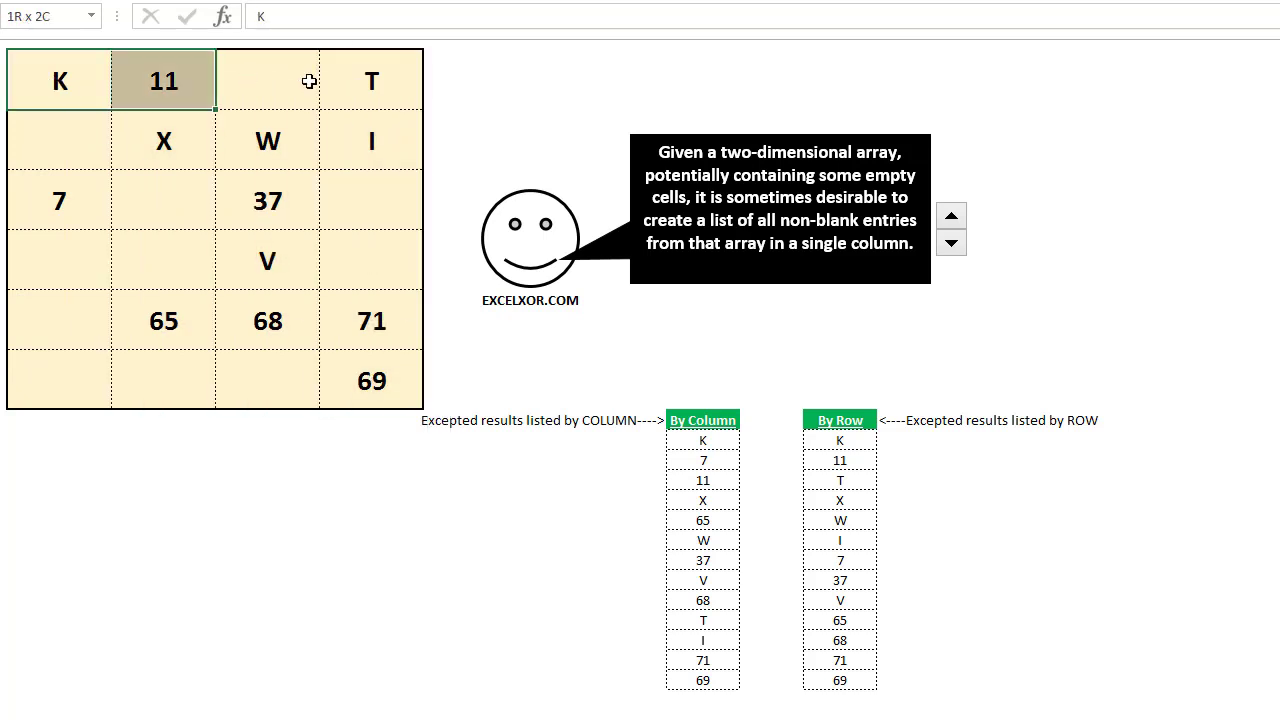
{"action": "left_click", "coordinate": [58, 200]}
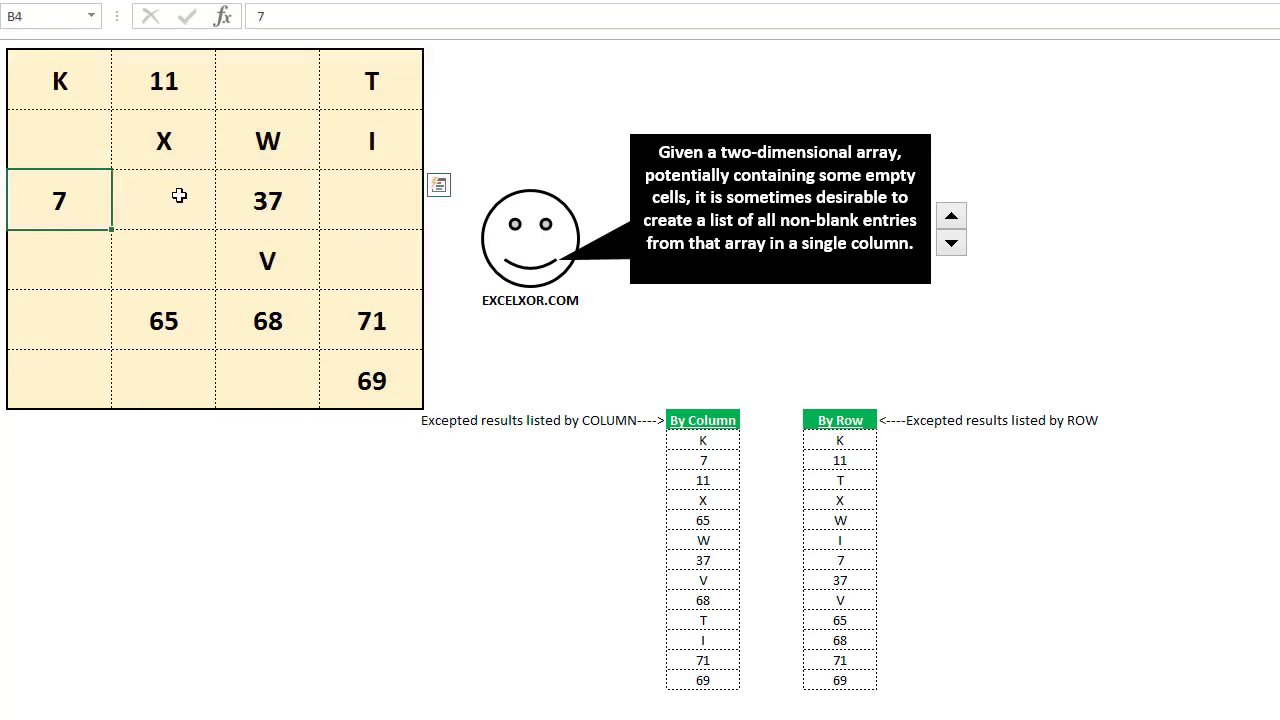
{"action": "left_click_drag", "start_coordinate": [163, 199], "coordinate": [372, 199]}
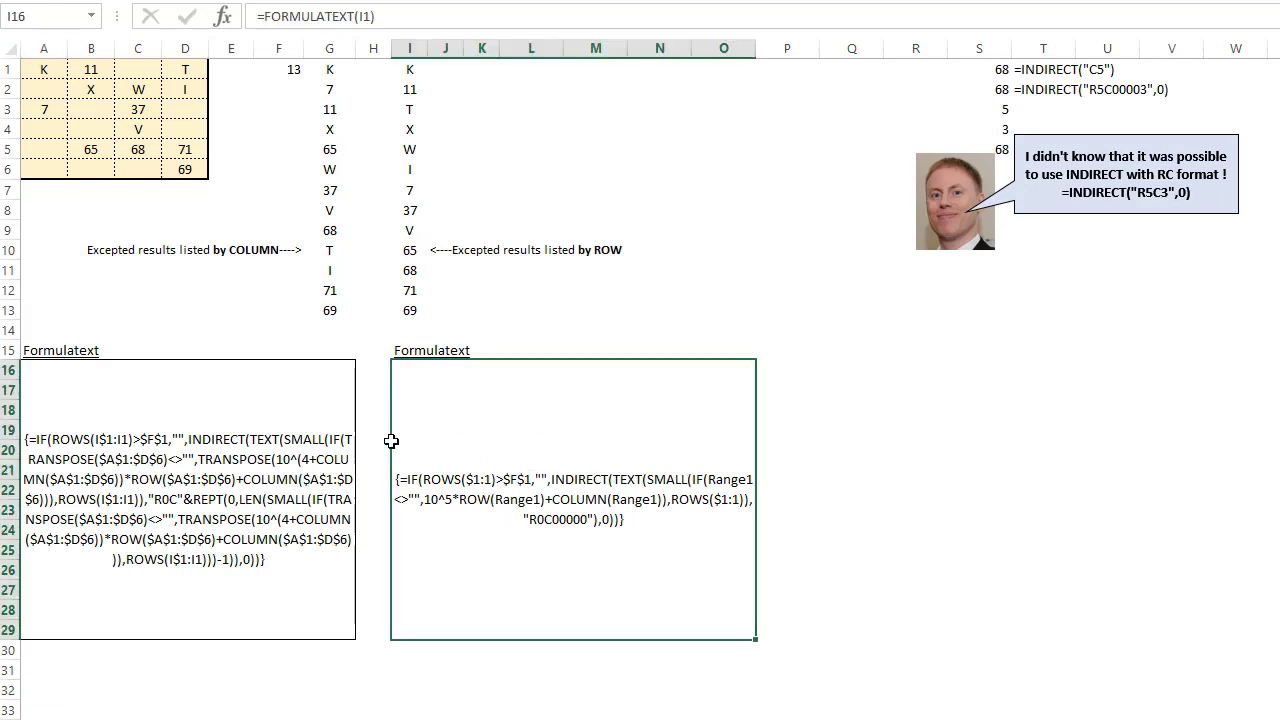
Inspect the by-row array formulas returning V and 65, then switch to the extraction sheet.
{"action": "left_click", "coordinate": [409, 230]}
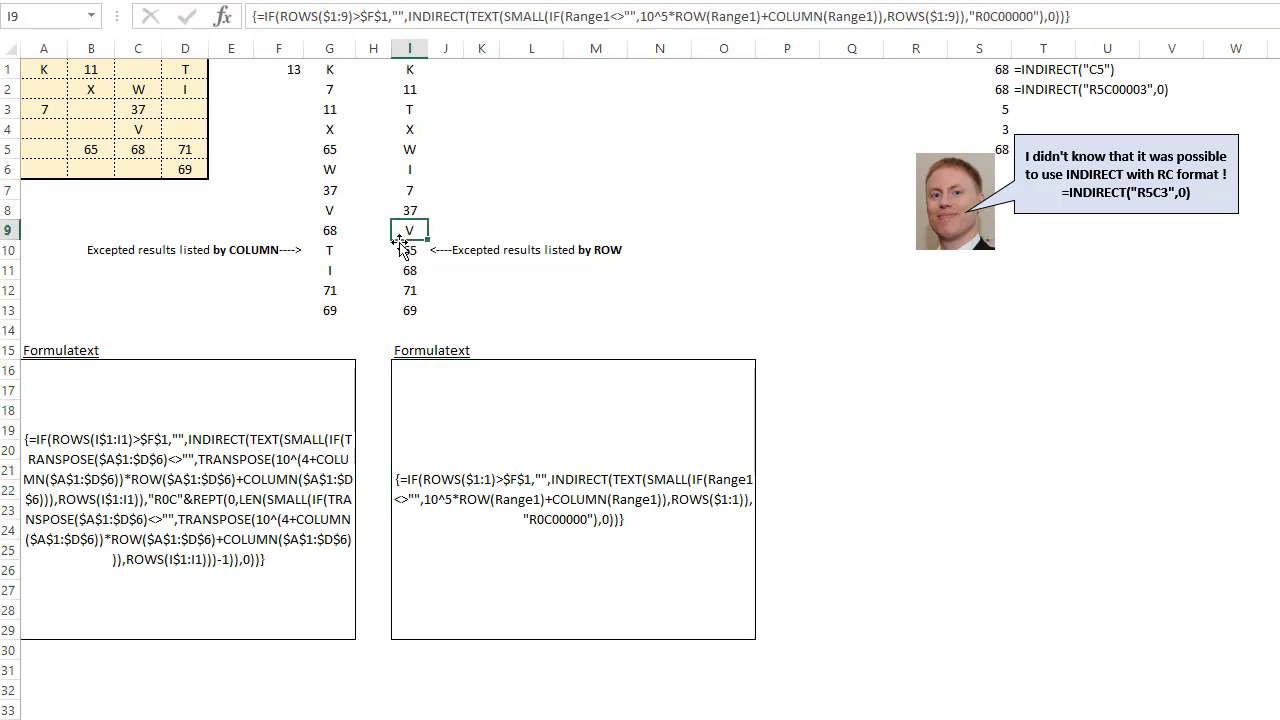
{"action": "left_click", "coordinate": [409, 249]}
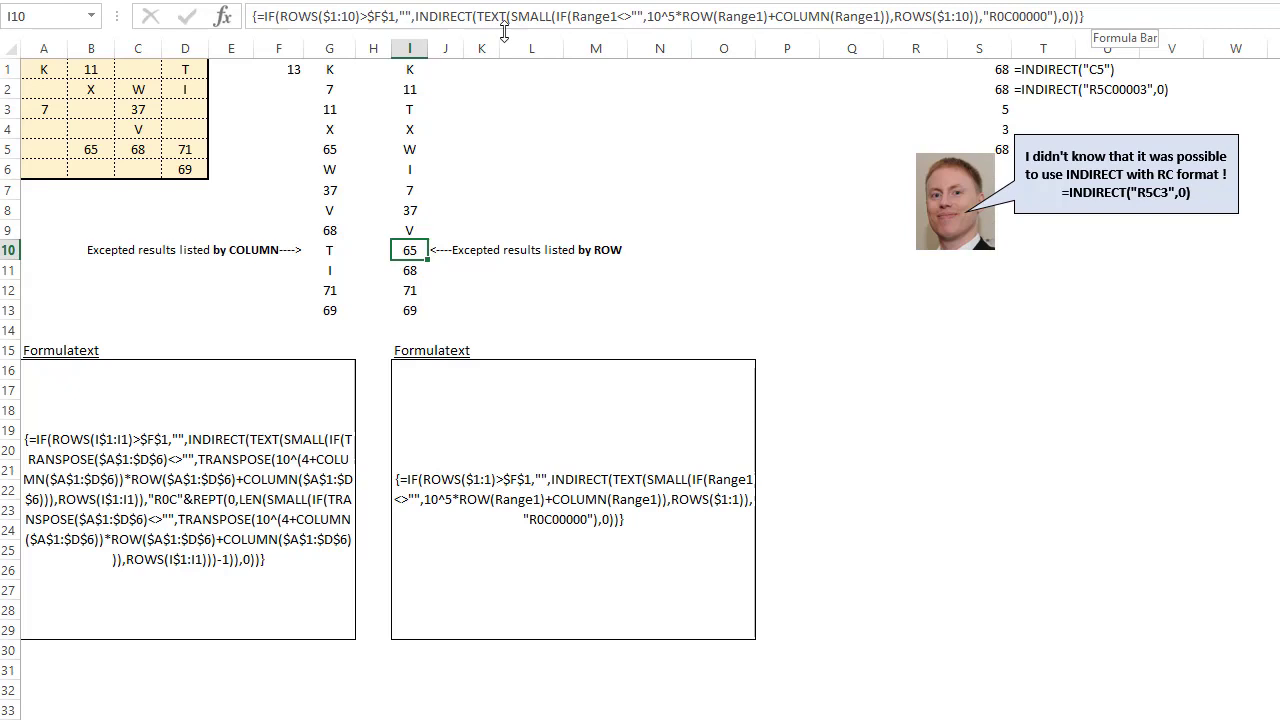
{"action": "double_click", "coordinate": [409, 249]}
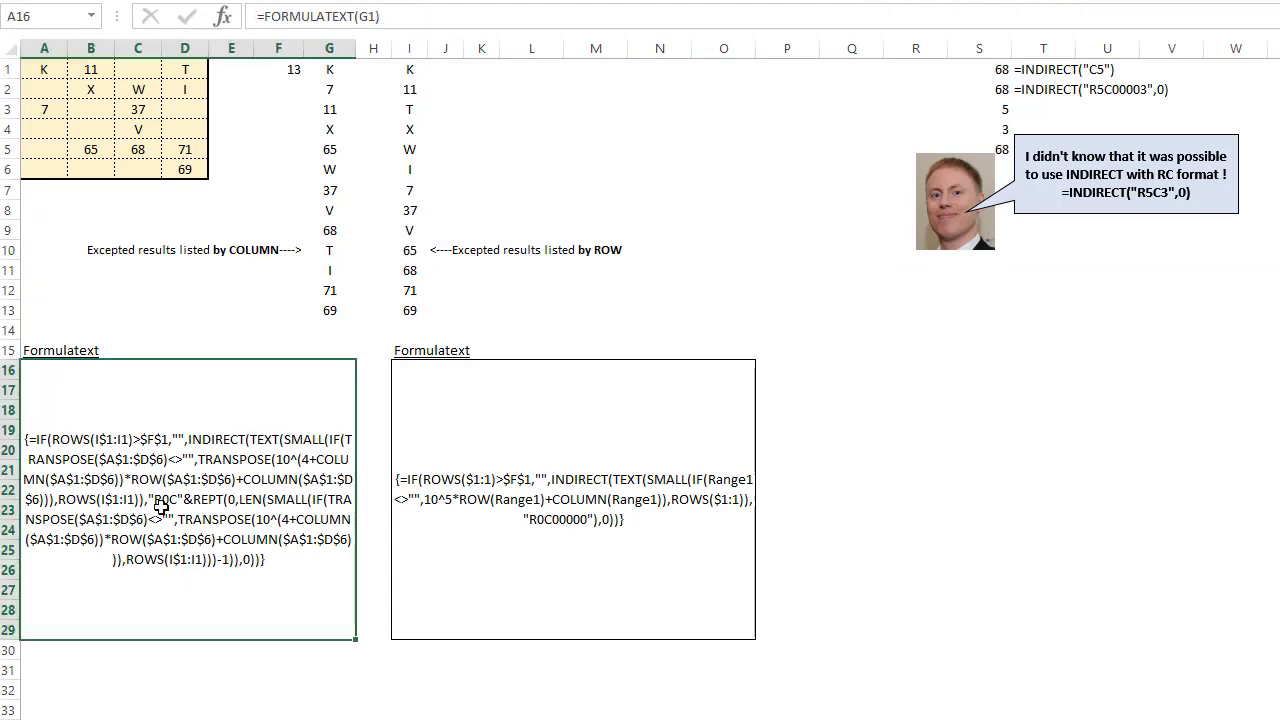
{"action": "mouse_move", "coordinate": [212, 485]}
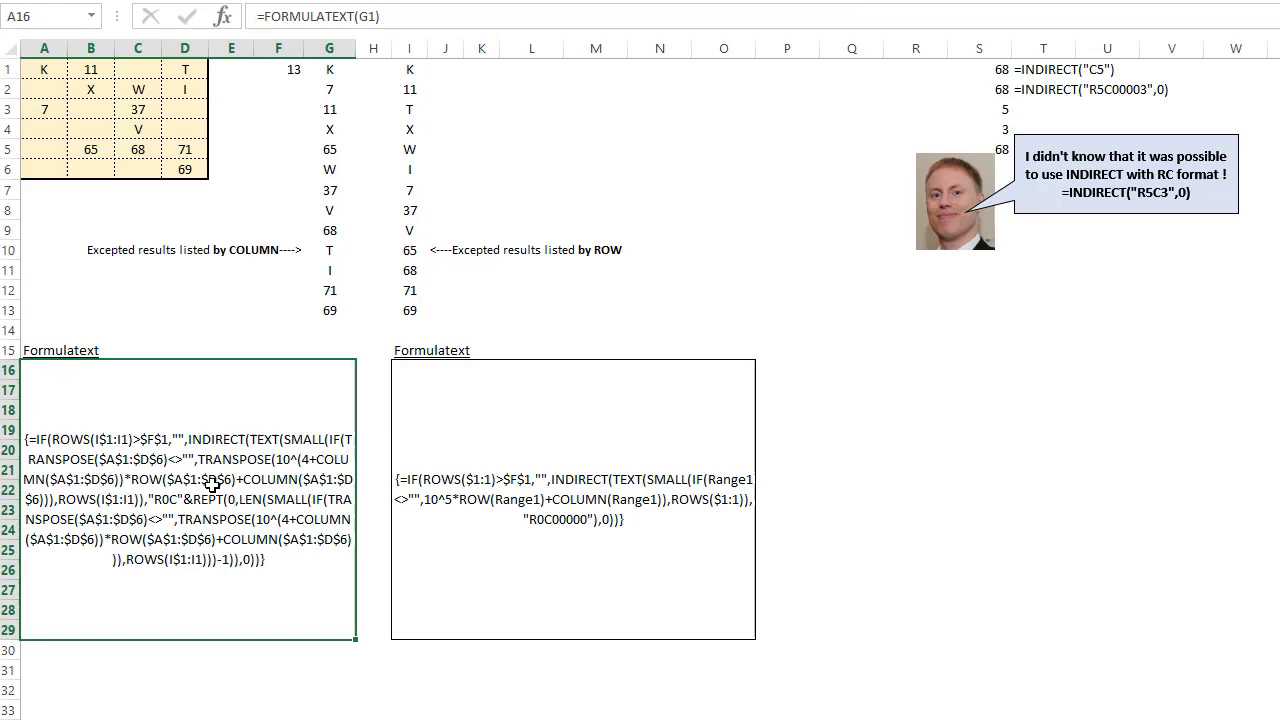
{"action": "mouse_move", "coordinate": [75, 461]}
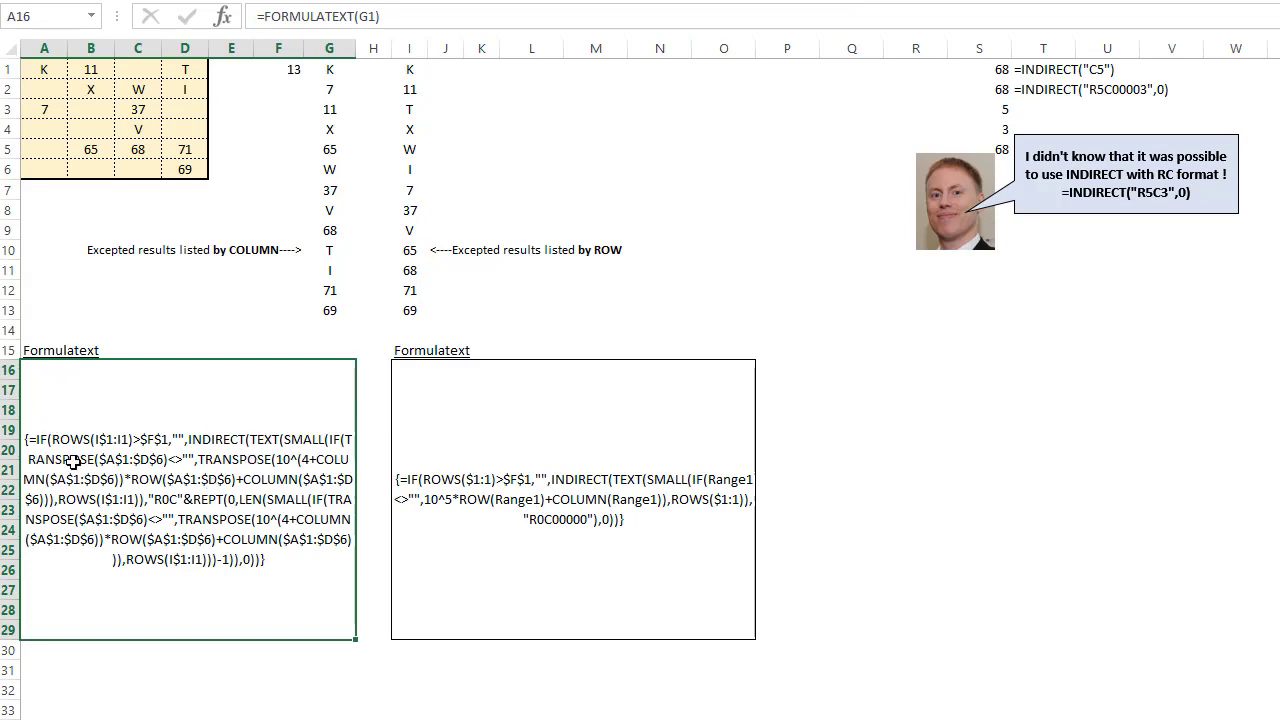
{"action": "mouse_move", "coordinate": [105, 129]}
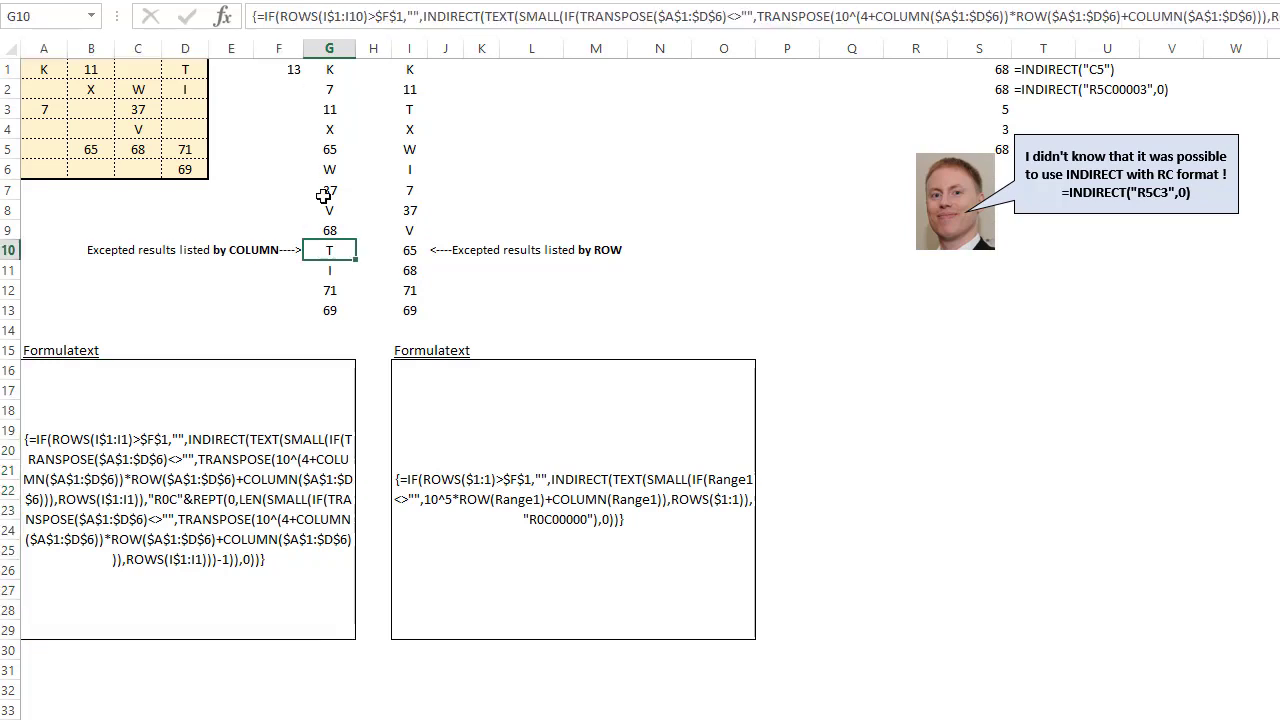
{"action": "mouse_move", "coordinate": [110, 141]}
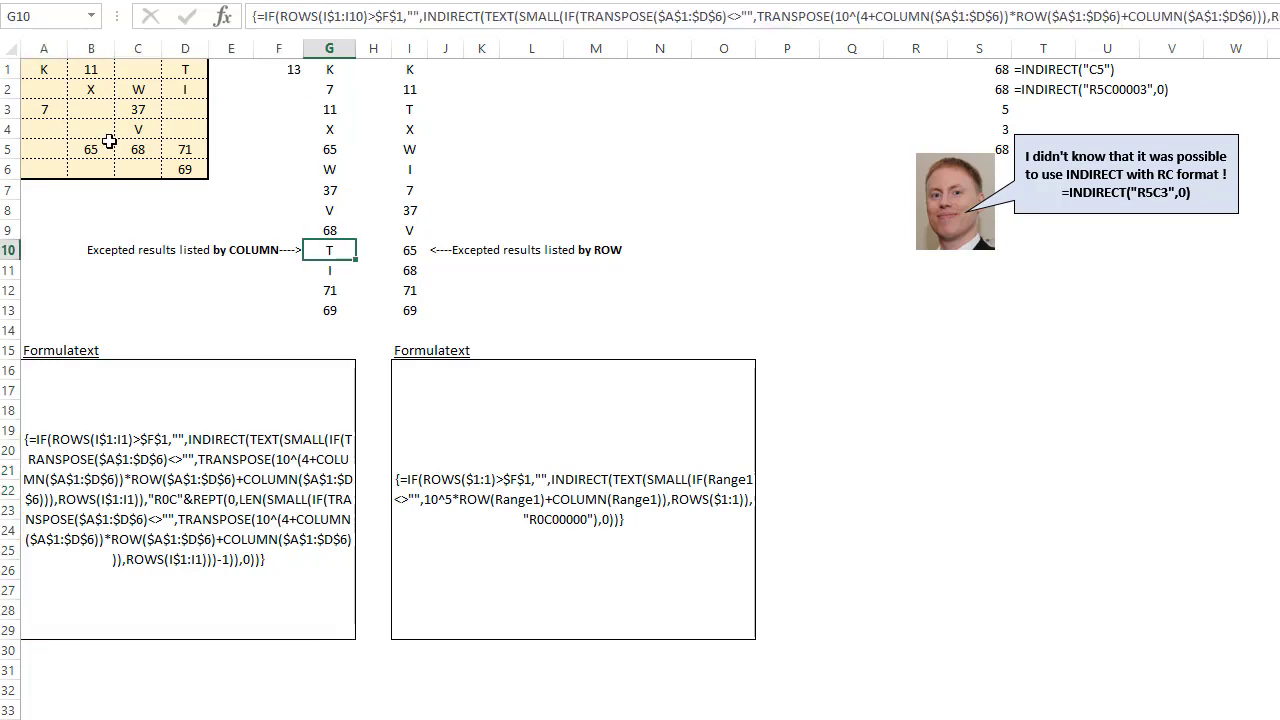
{"action": "mouse_move", "coordinate": [97, 697]}
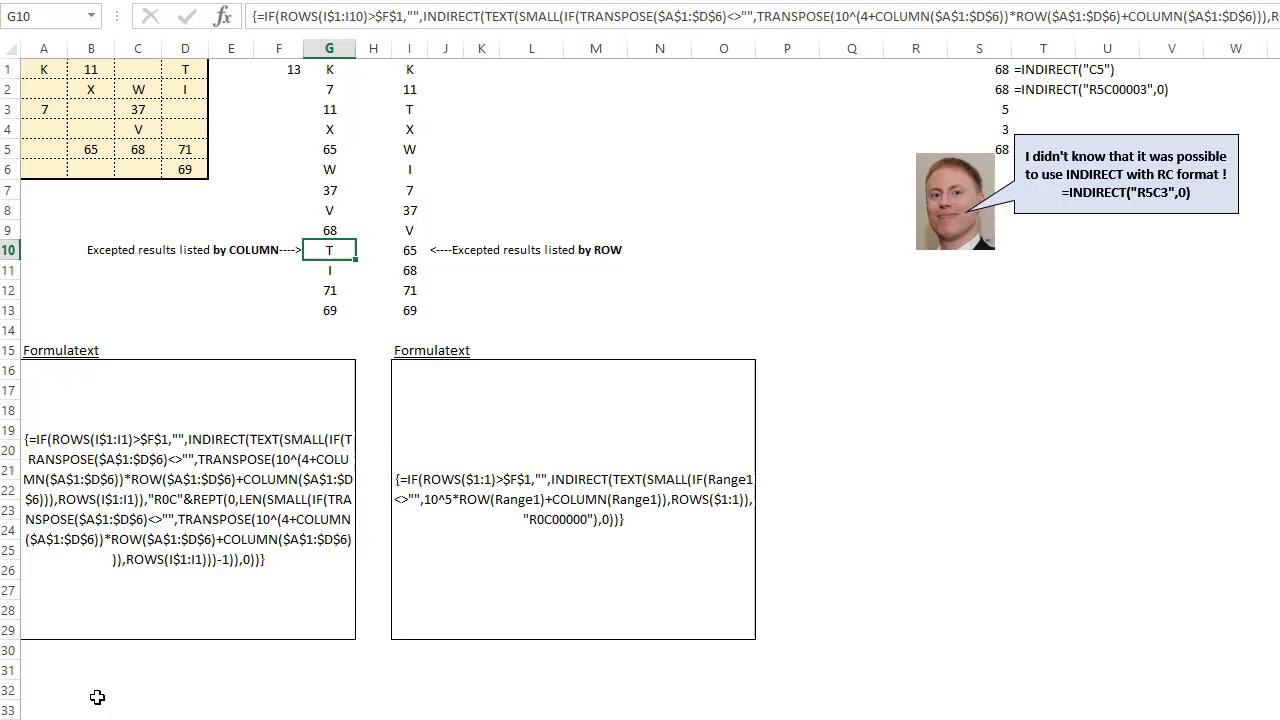
{"action": "left_click", "coordinate": [91, 689]}
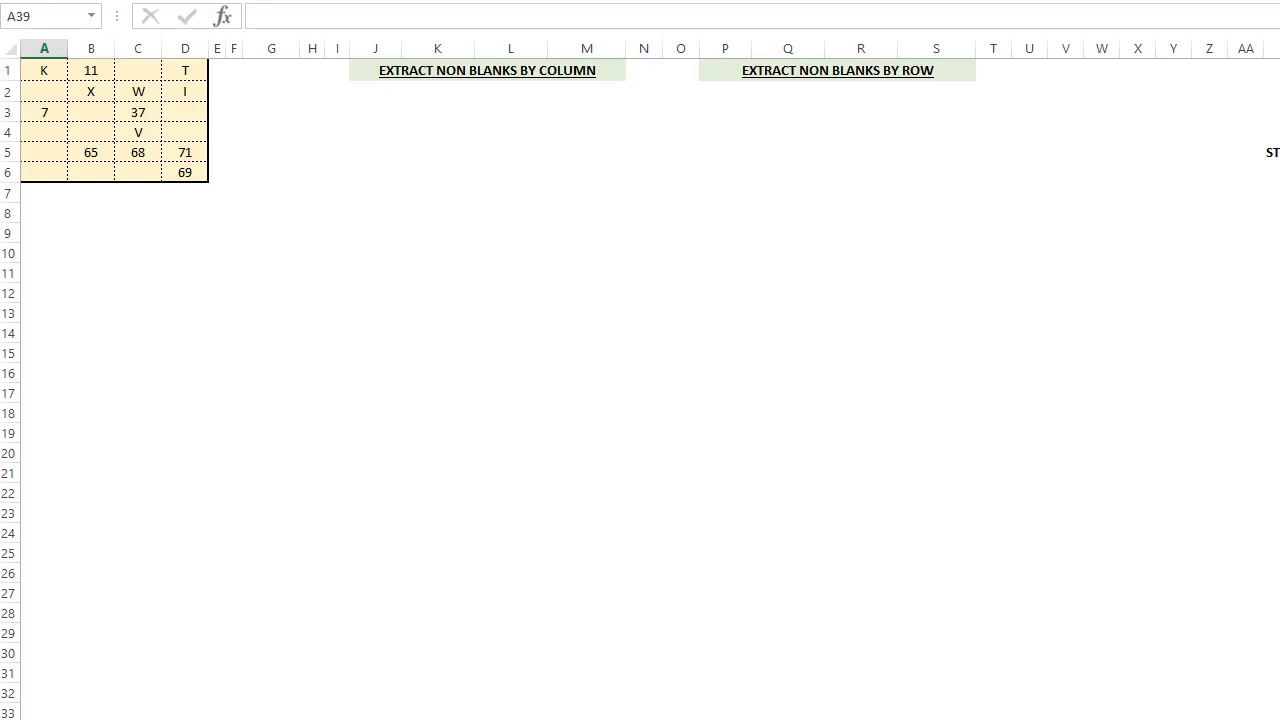
{"action": "mouse_move", "coordinate": [364, 299]}
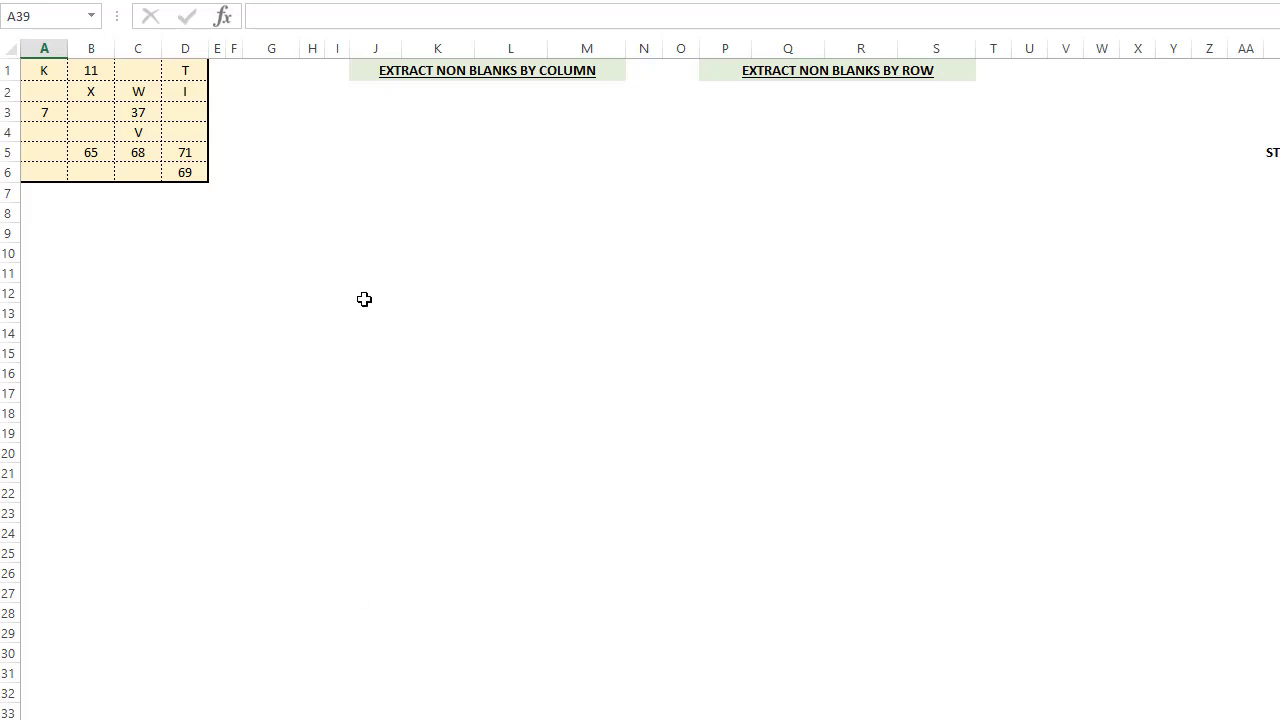
{"action": "mouse_move", "coordinate": [772, 251]}
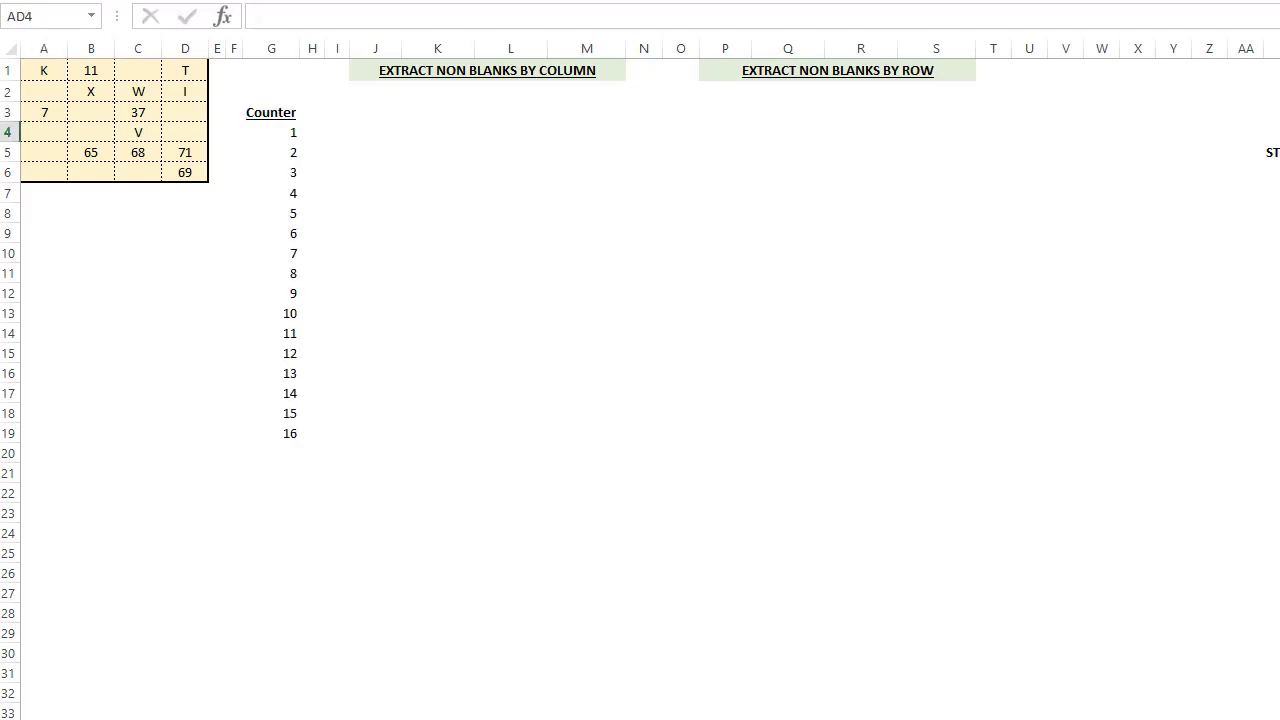
Select the first Counter cell of the 1–16 counter column.
{"action": "left_click", "coordinate": [271, 131]}
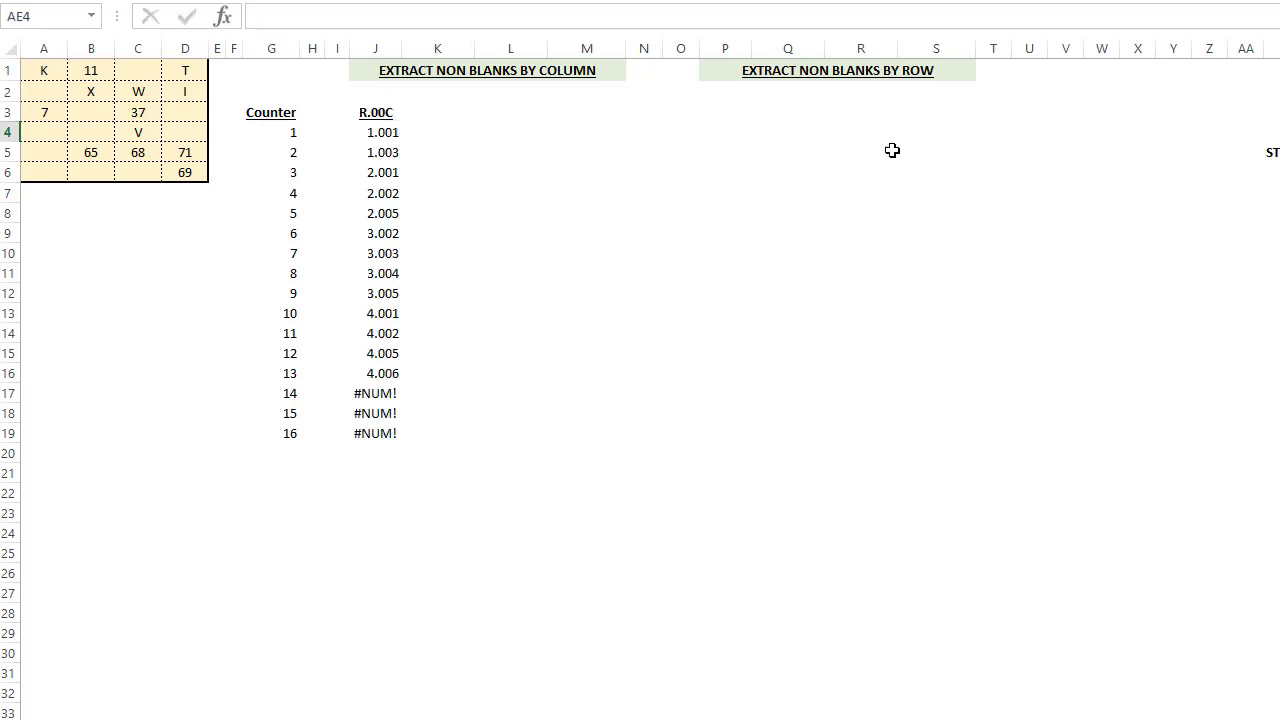
Open J4's SMALL(IF($A$1:$D$6<>"",COLUMN+ROW/1000,""),$G4) array formula in edit mode.
{"action": "left_click", "coordinate": [375, 131]}
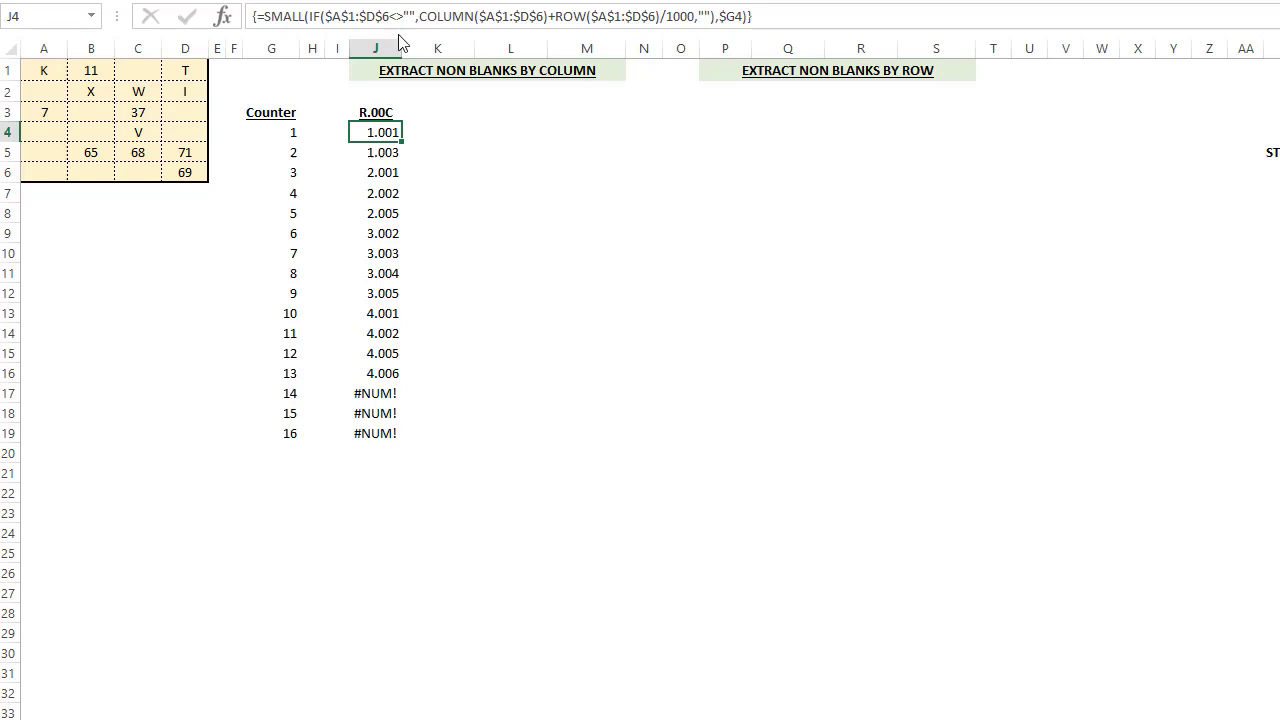
{"action": "double_click", "coordinate": [376, 131]}
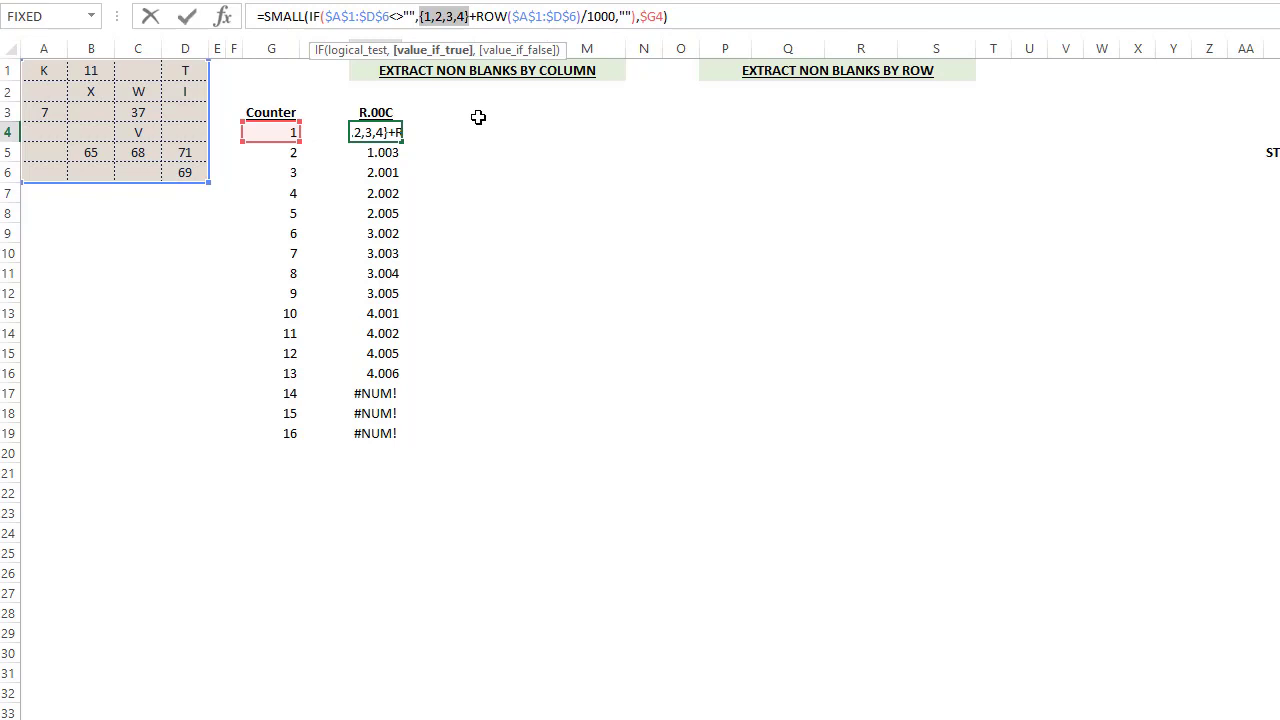
{"action": "mouse_move", "coordinate": [202, 74]}
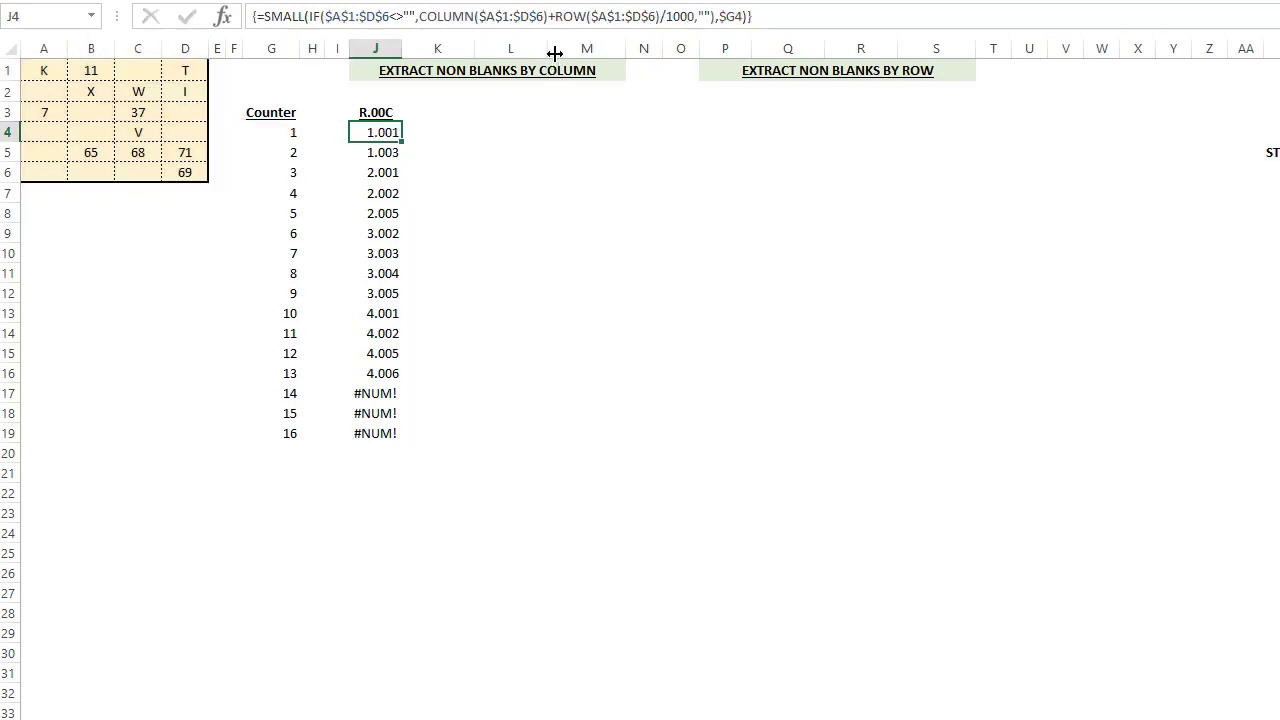
{"action": "double_click", "coordinate": [375, 131]}
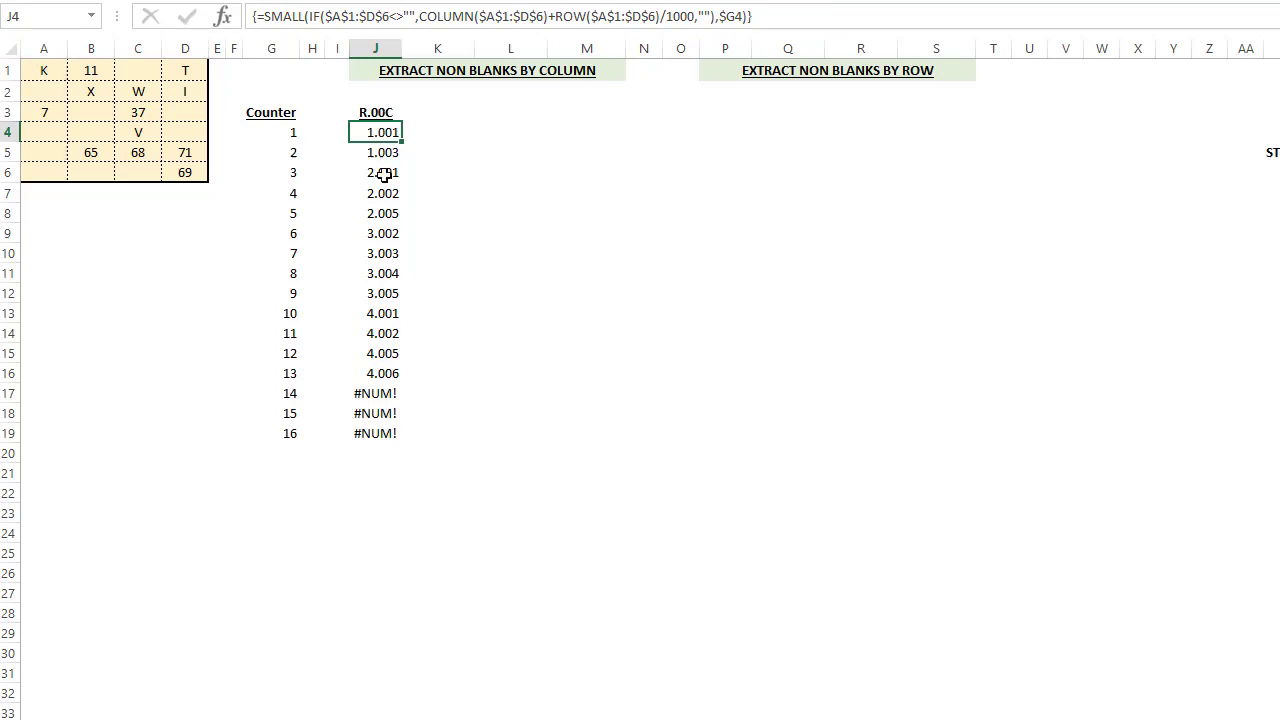
{"action": "mouse_move", "coordinate": [310, 17]}
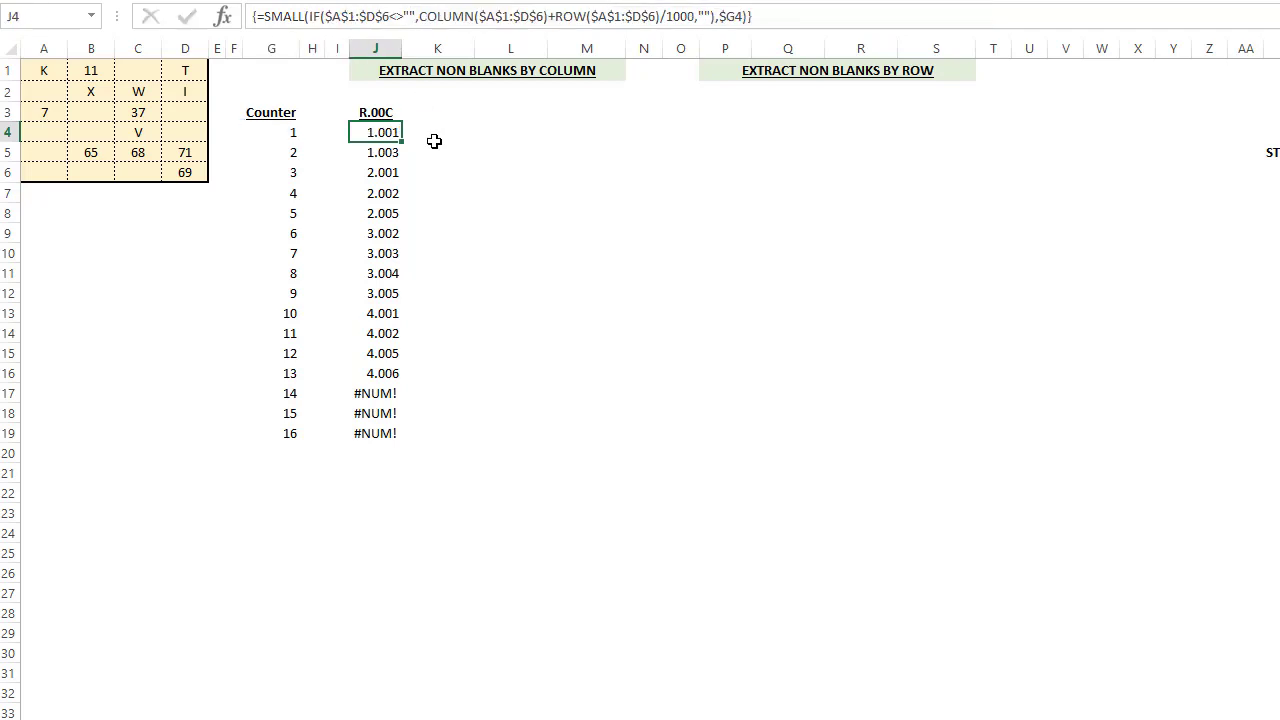
{"action": "mouse_move", "coordinate": [341, 193]}
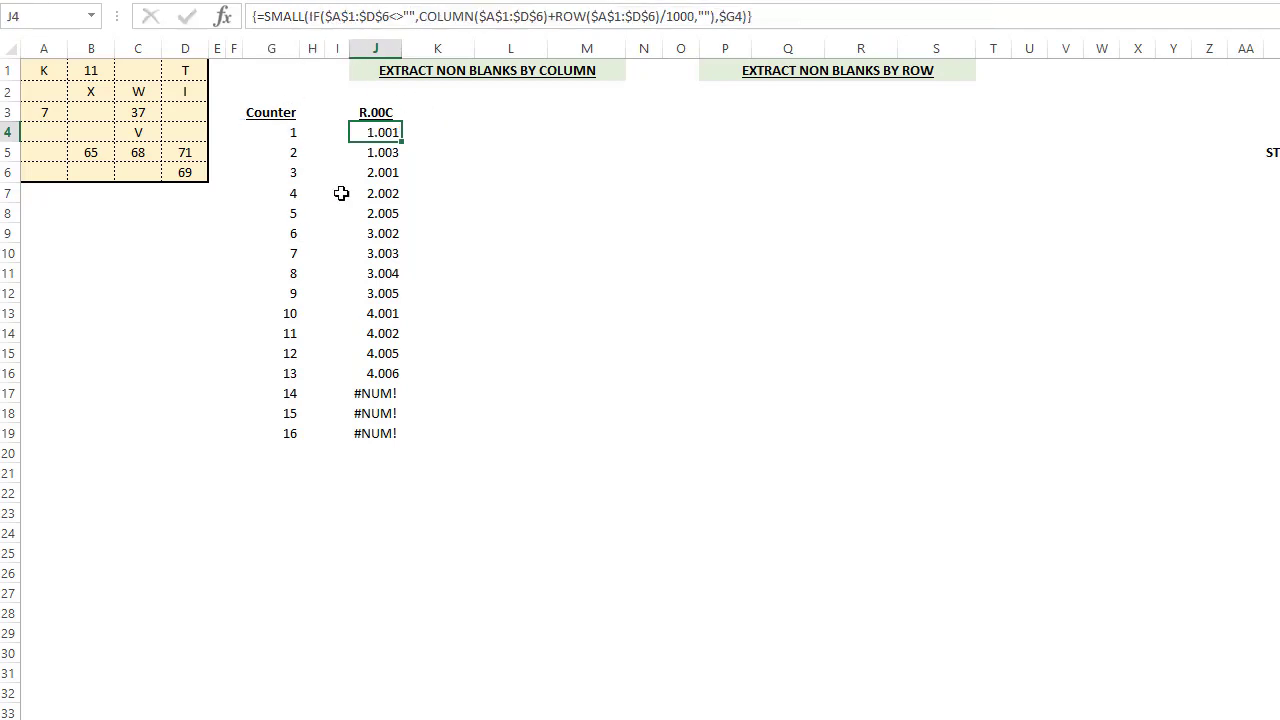
{"action": "mouse_move", "coordinate": [387, 360]}
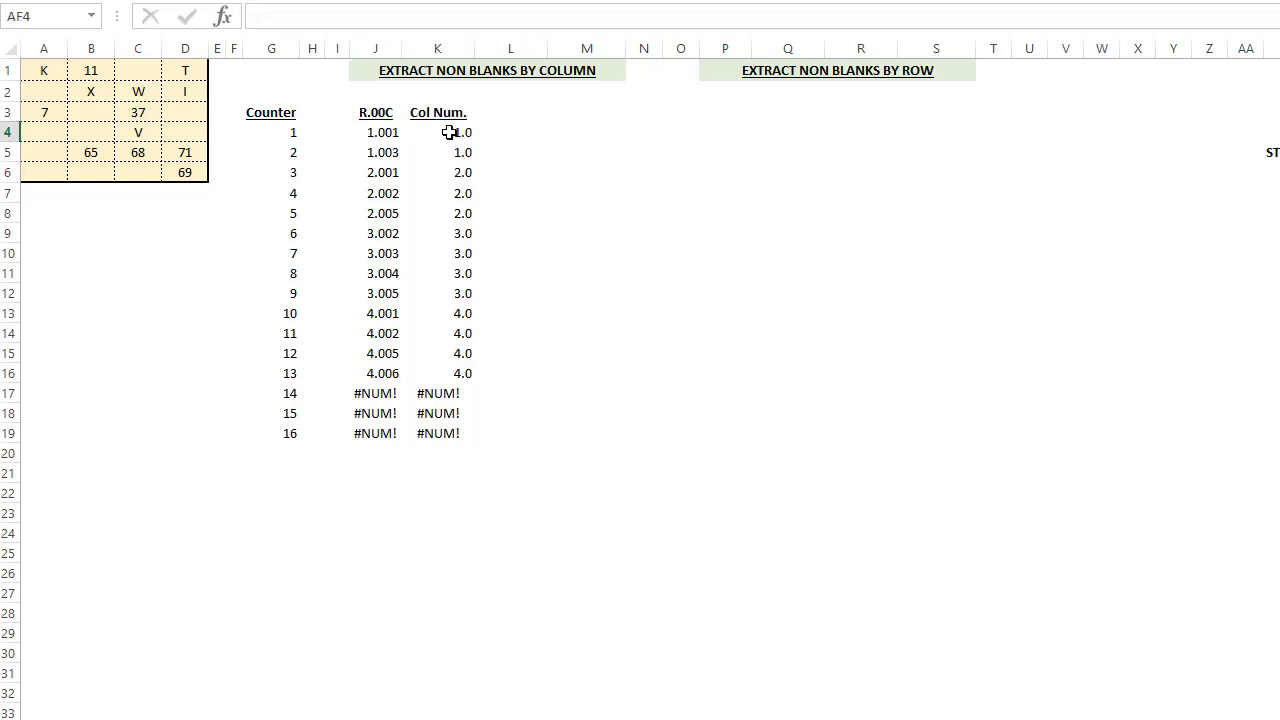
Review the first two R.00C formulas, then select the first Col Num. cell.
{"action": "left_click", "coordinate": [375, 132]}
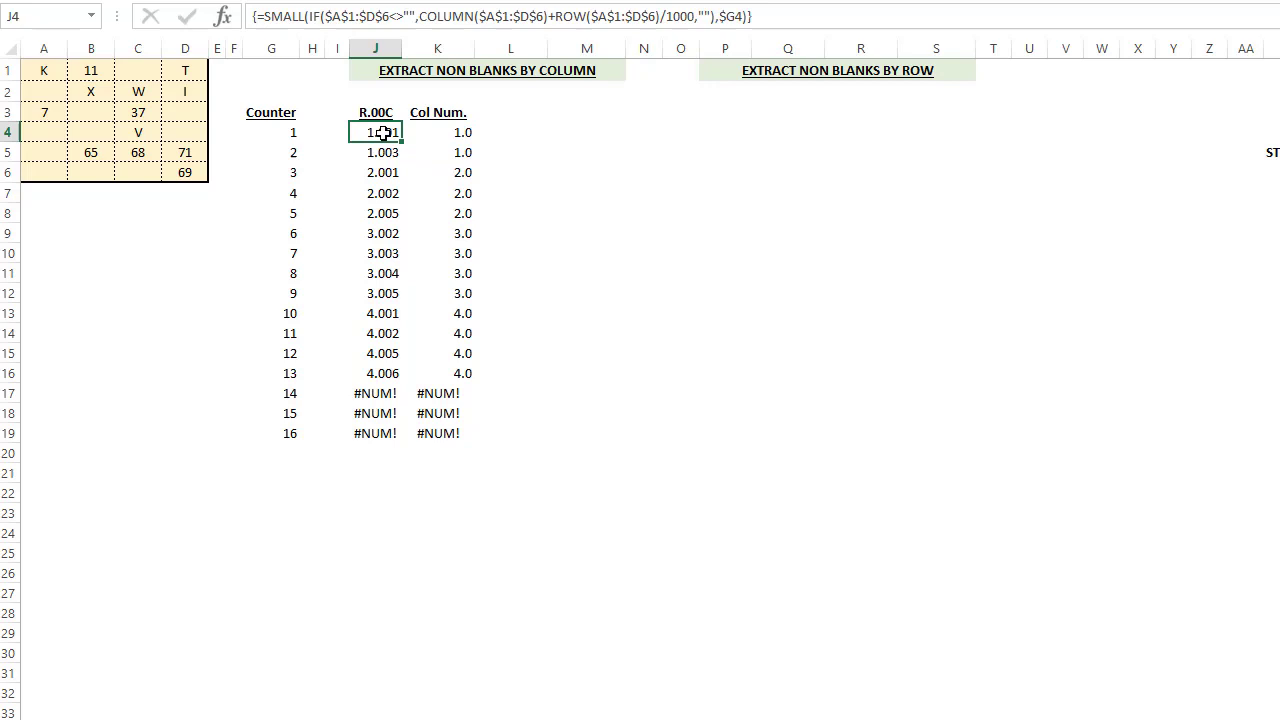
{"action": "mouse_move", "coordinate": [453, 347]}
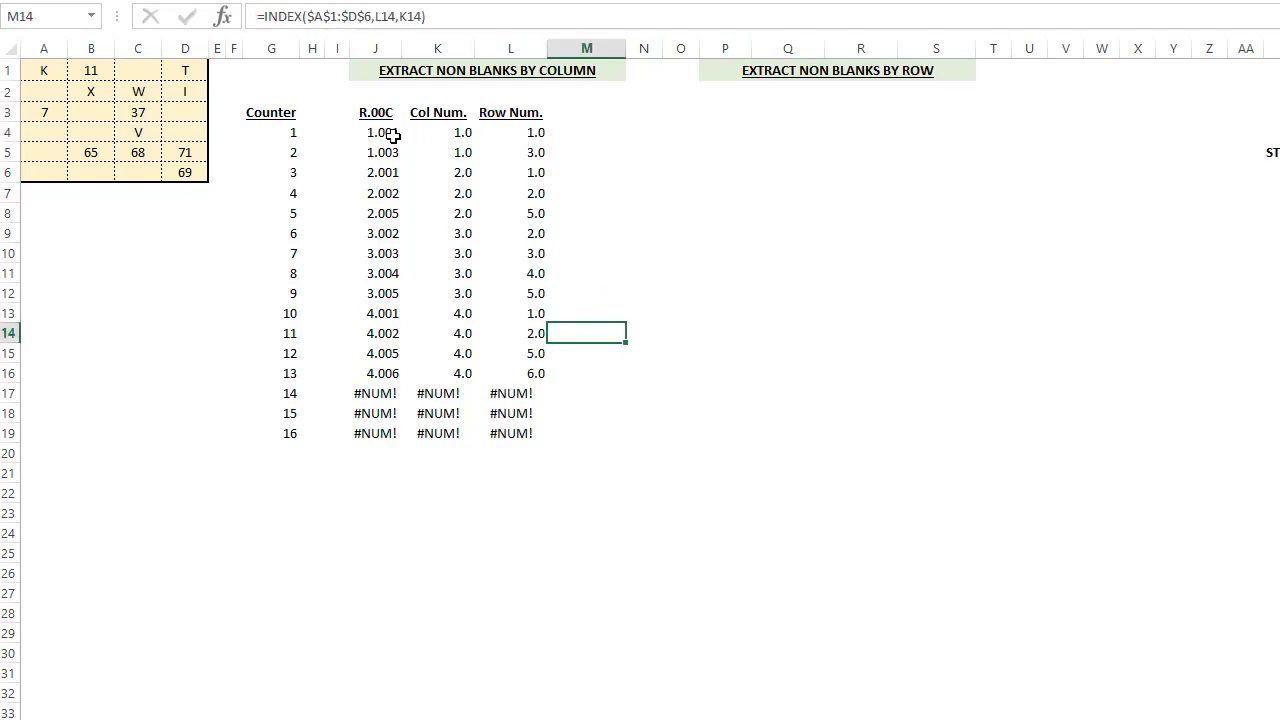
{"action": "left_click", "coordinate": [375, 132]}
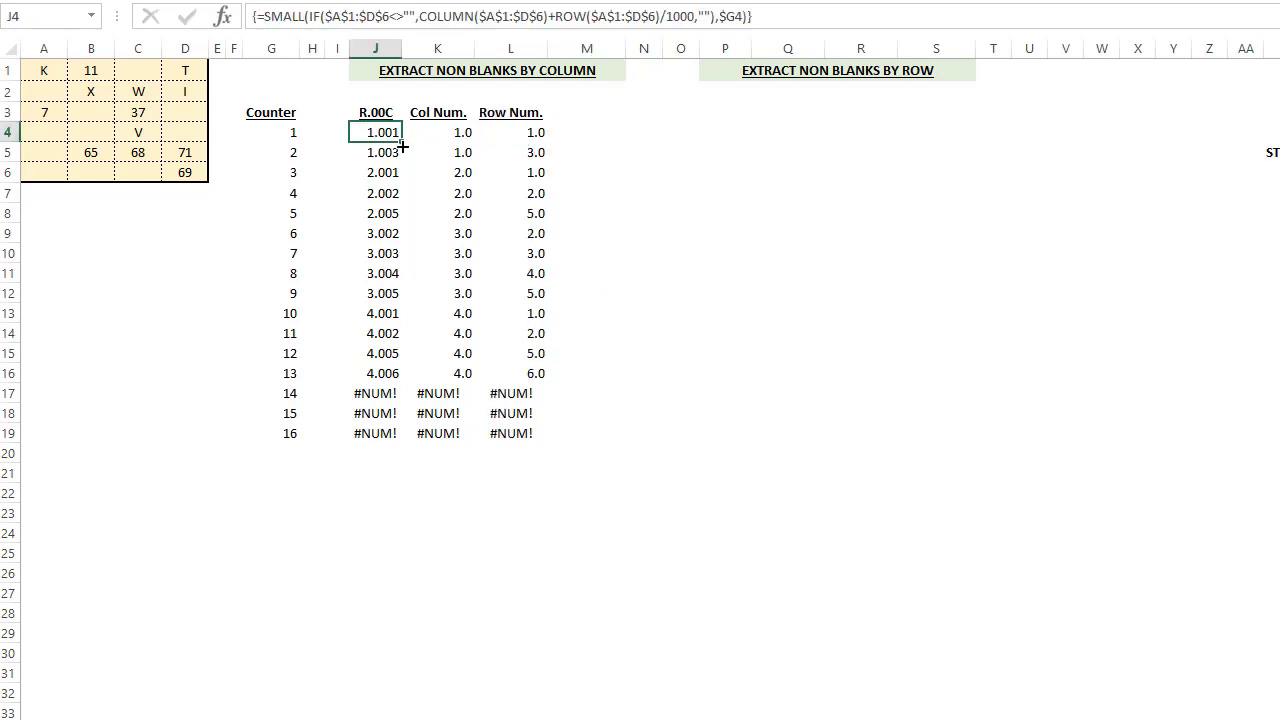
{"action": "left_click", "coordinate": [375, 152]}
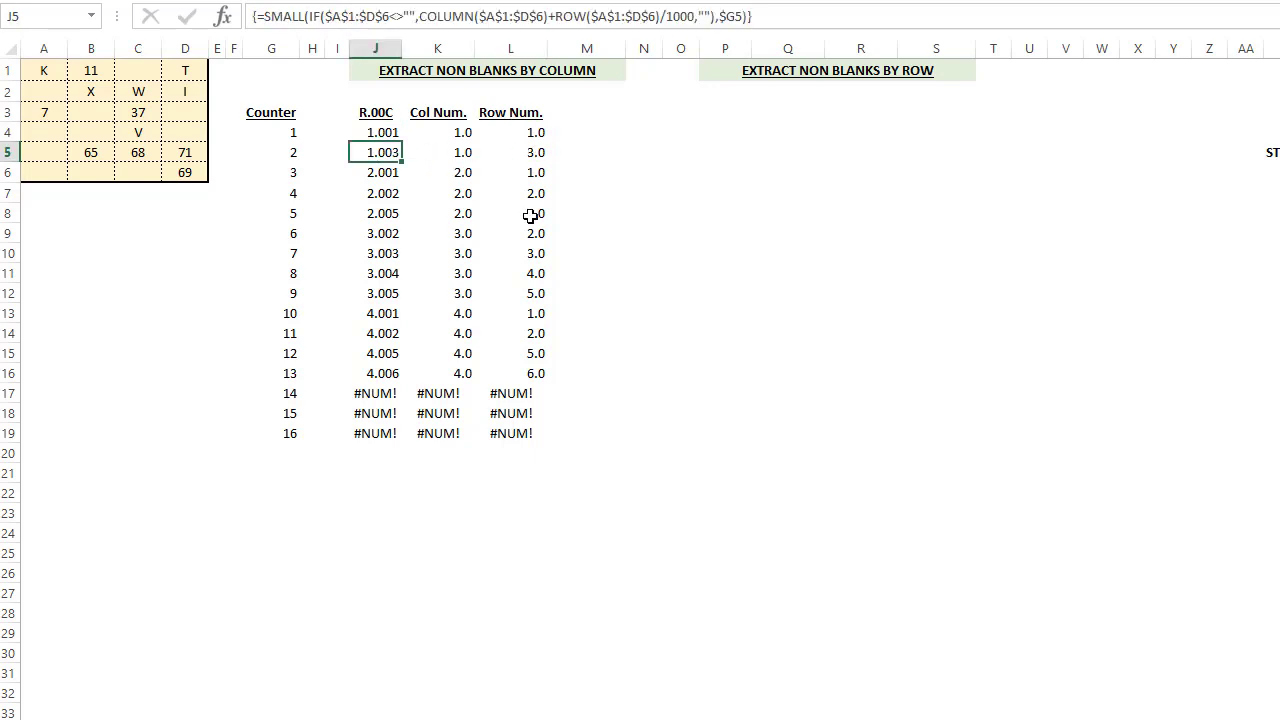
{"action": "left_click", "coordinate": [510, 132]}
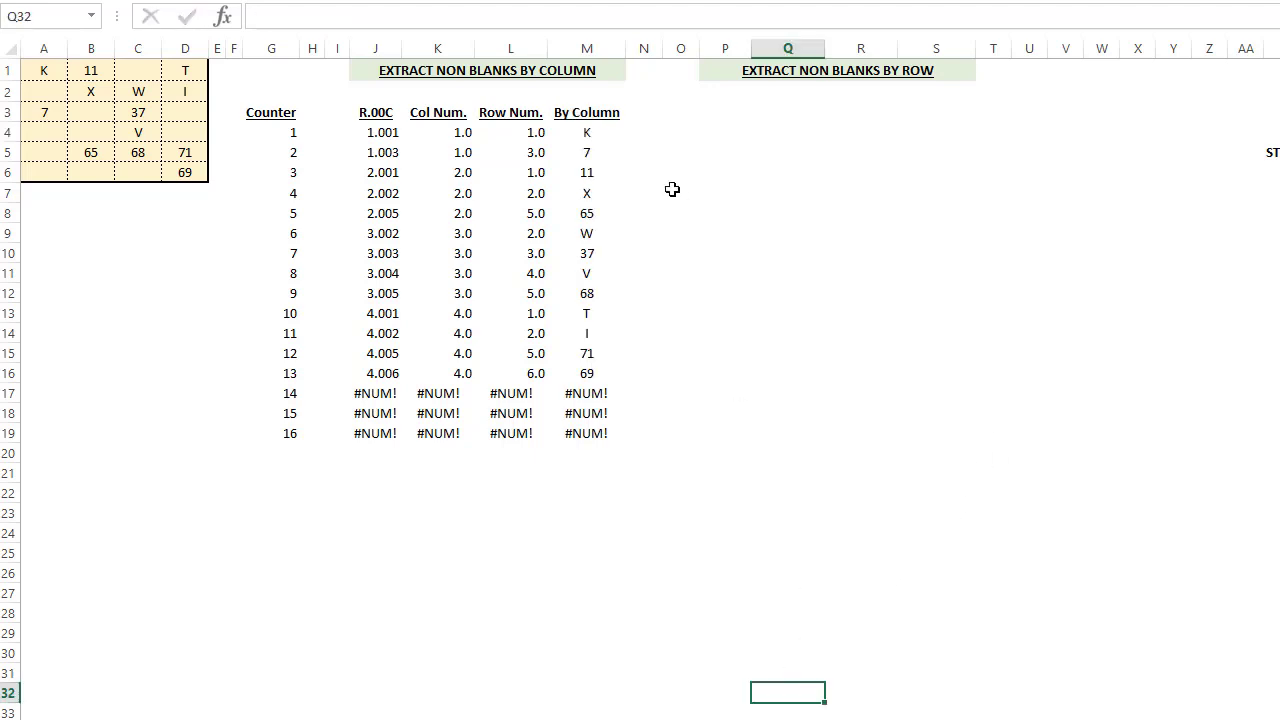
Select the first By Column cell holding =INDEX($A$1:$D$6,L4,K4).
{"action": "left_click", "coordinate": [587, 132]}
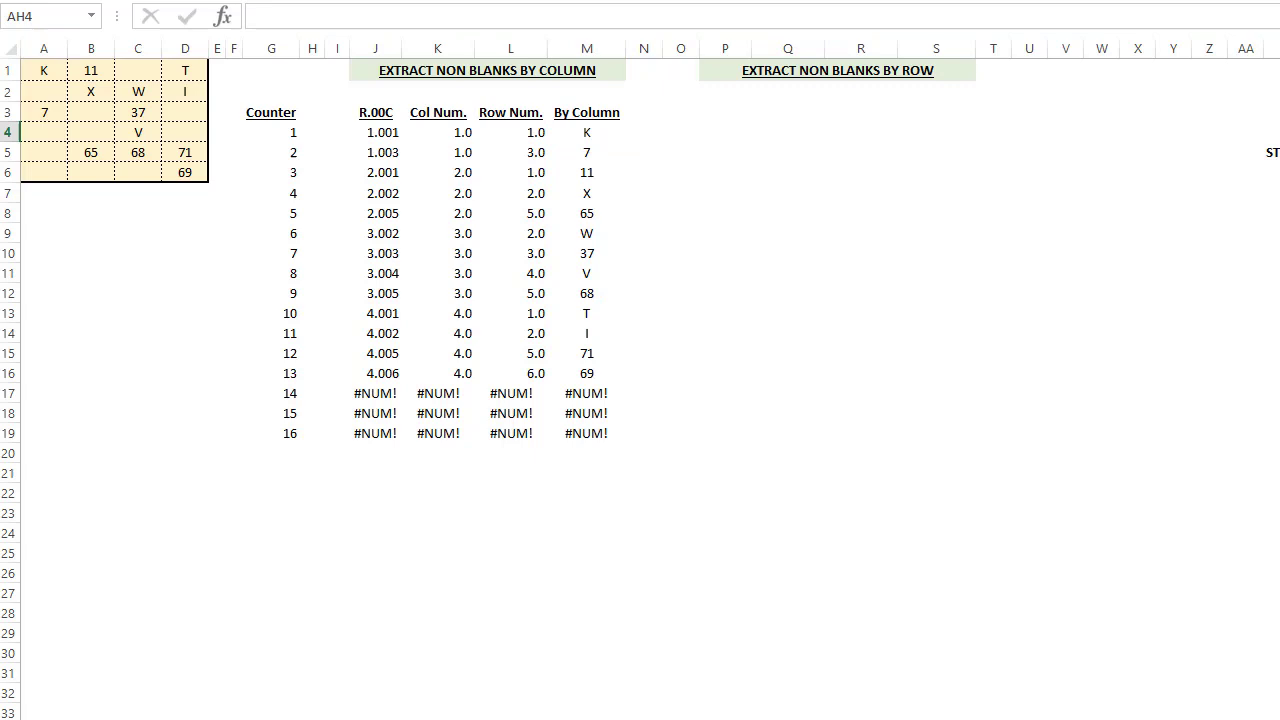
{"action": "mouse_move", "coordinate": [799, 103]}
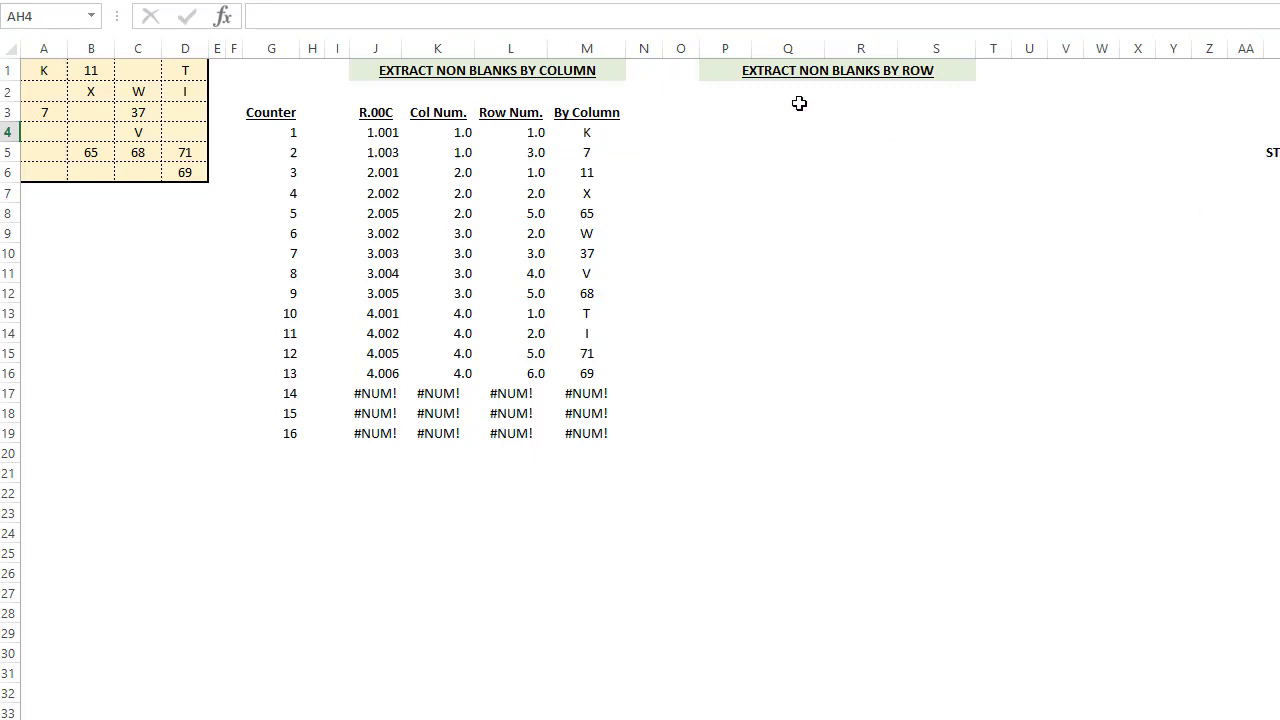
Highlight entries 11 and X in grid column B and revisit the By Column formula.
{"action": "left_click", "coordinate": [437, 48]}
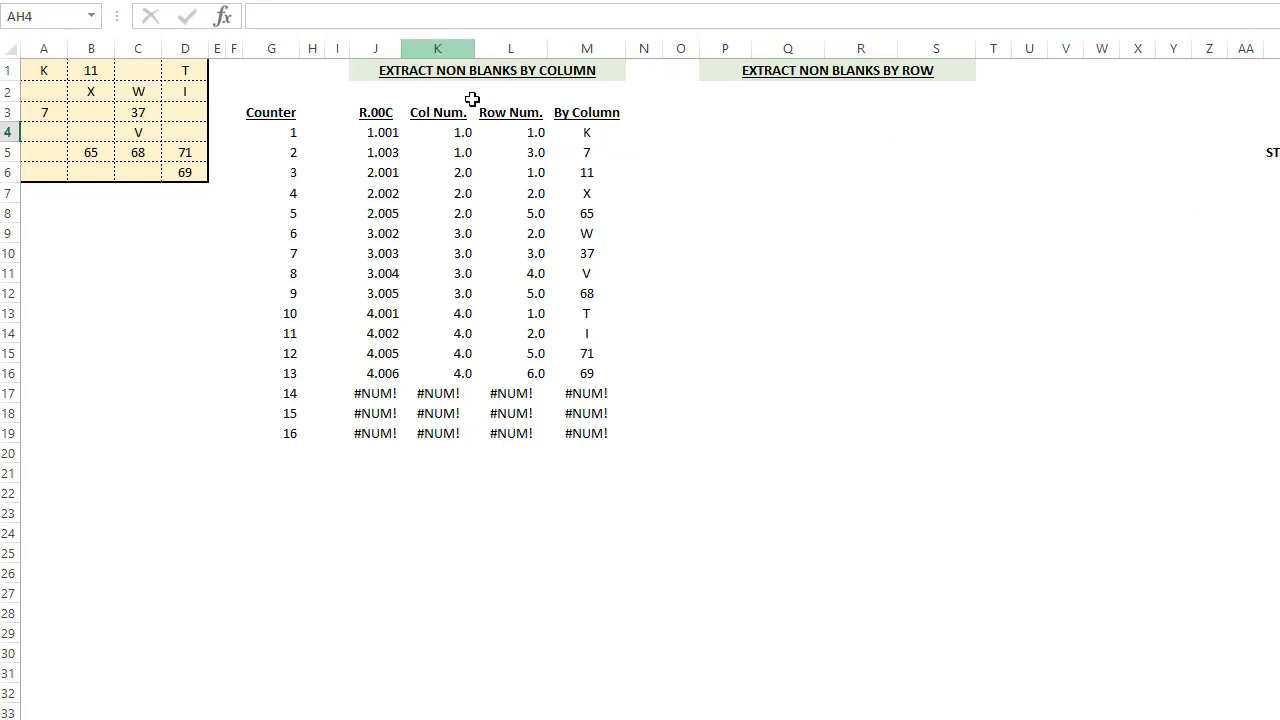
{"action": "left_click", "coordinate": [90, 70]}
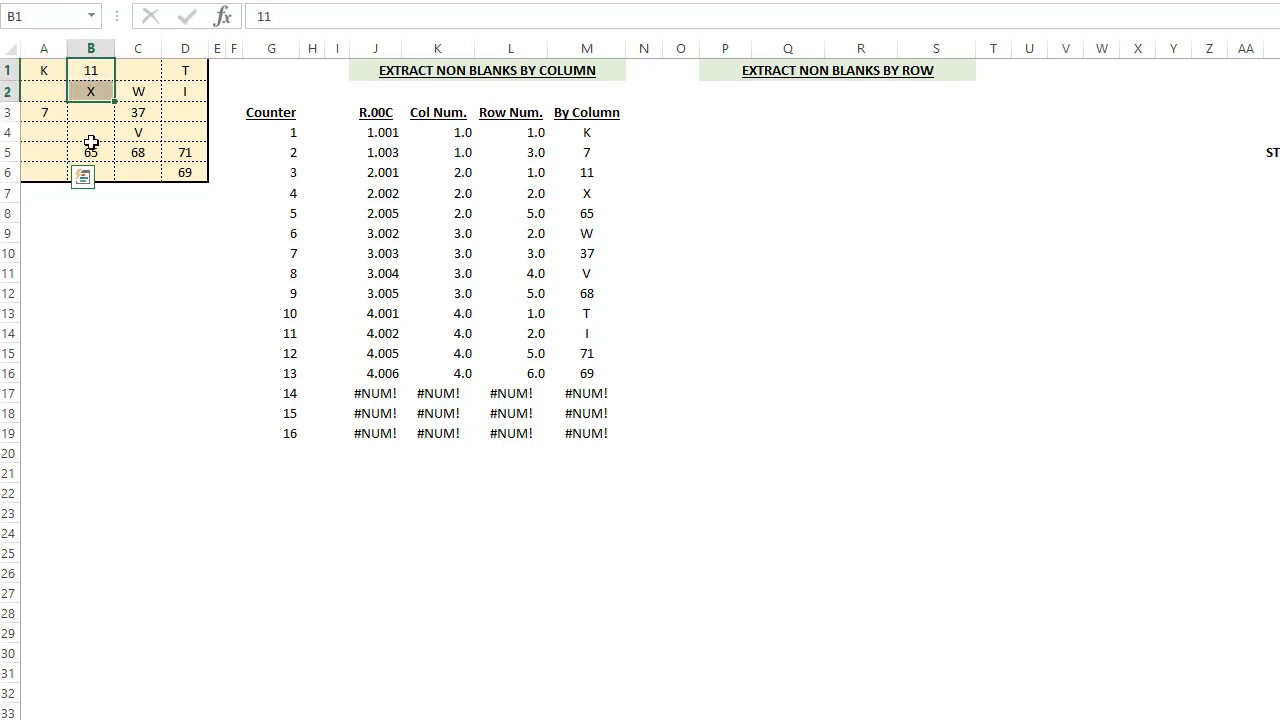
{"action": "left_click", "coordinate": [586, 132]}
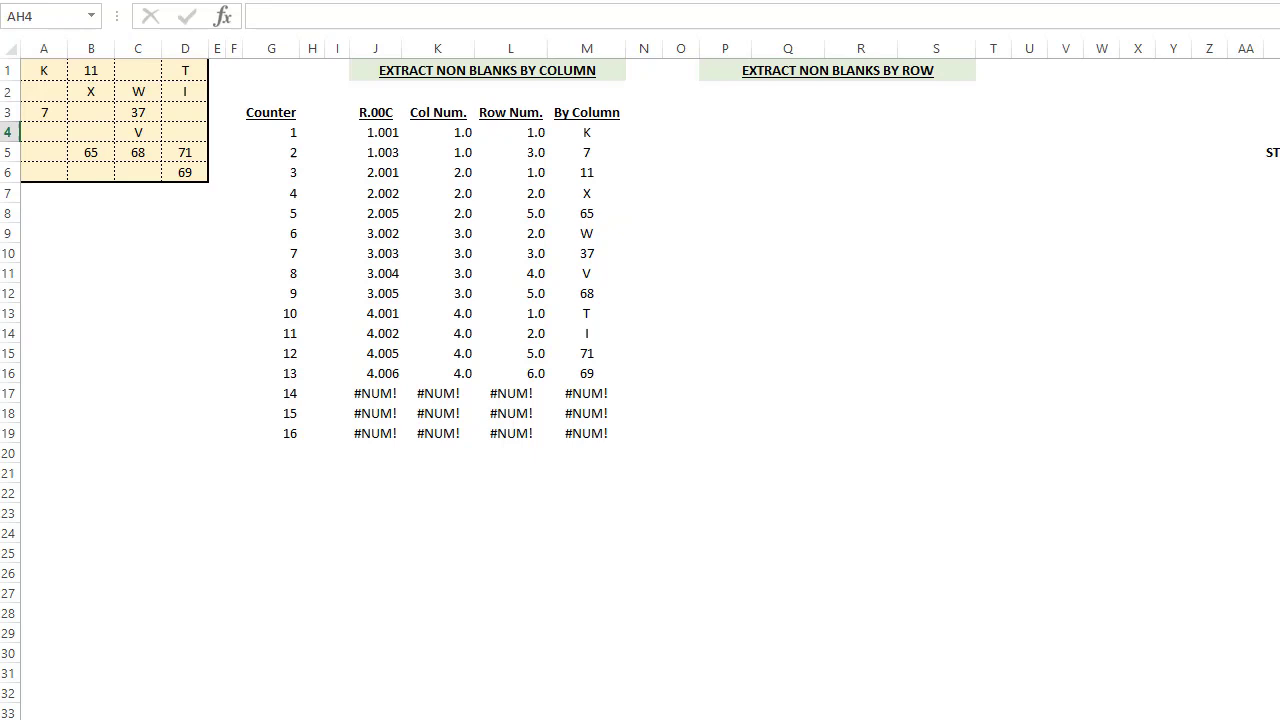
Compare P4's C.00R formula with J4's R.00C formula and re-confirm it with Ctrl+Shift+Enter.
{"action": "left_click", "coordinate": [1137, 112]}
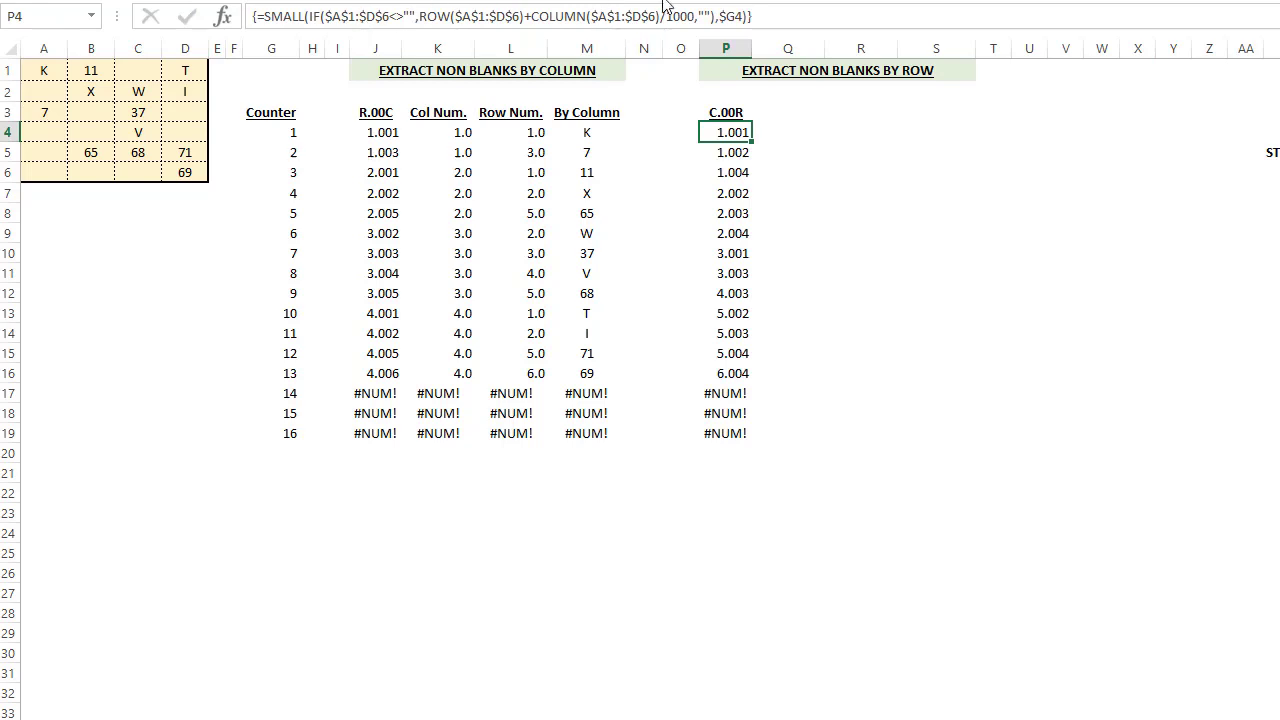
{"action": "left_click", "coordinate": [376, 132]}
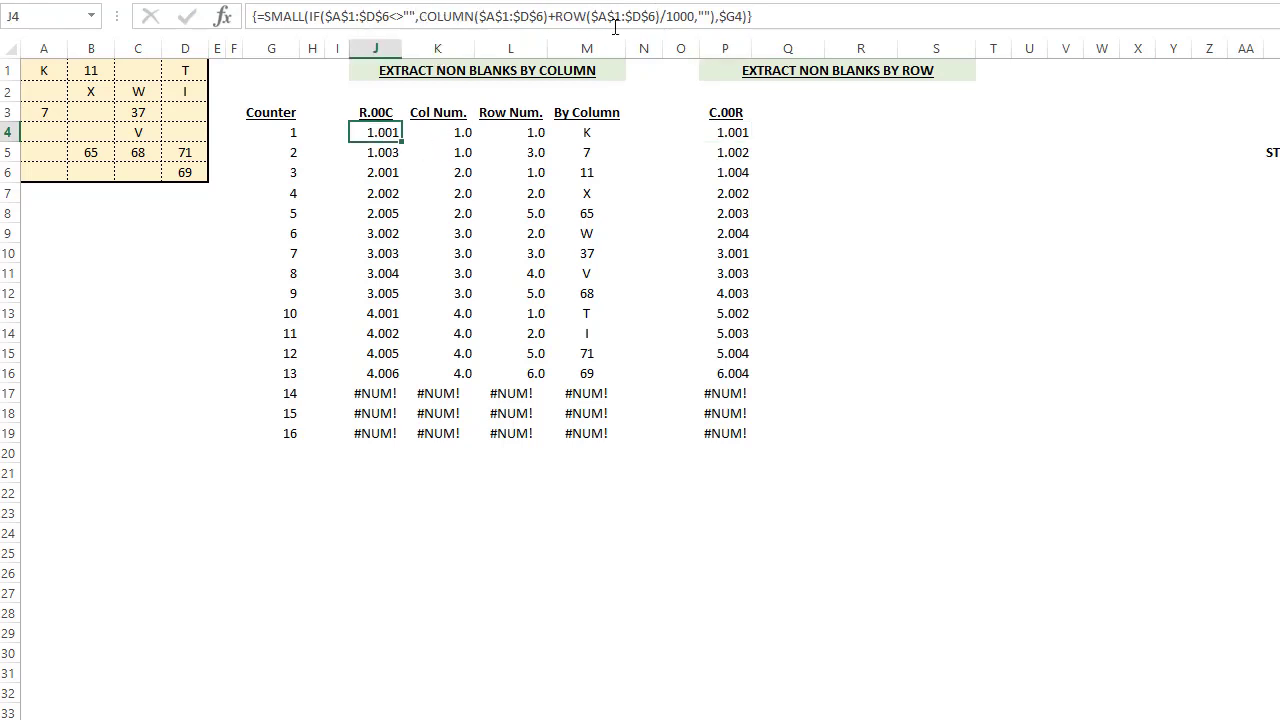
{"action": "left_click", "coordinate": [725, 132]}
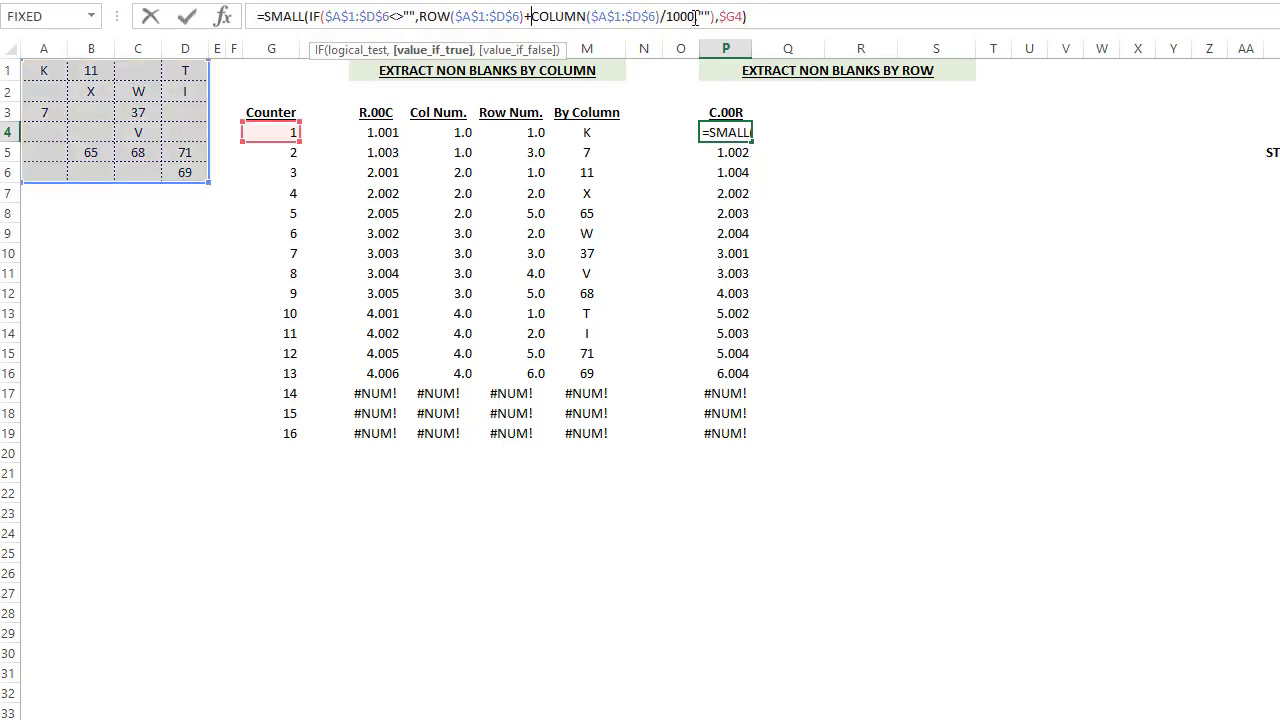
{"action": "key", "text": "ctrl+shift+enter"}
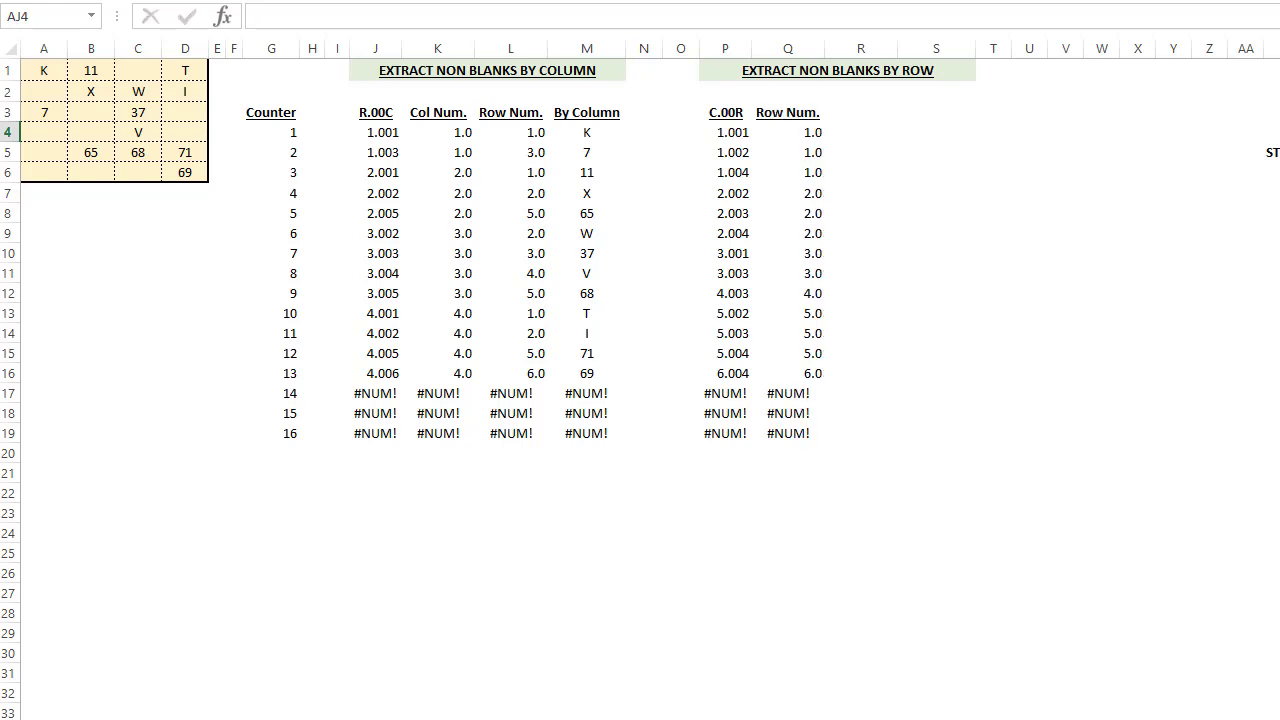
Review the by-row Row Num., C.00R and By Row INDEX($A$1:$D$6,Q4,R4) formulas.
{"action": "left_click", "coordinate": [787, 132]}
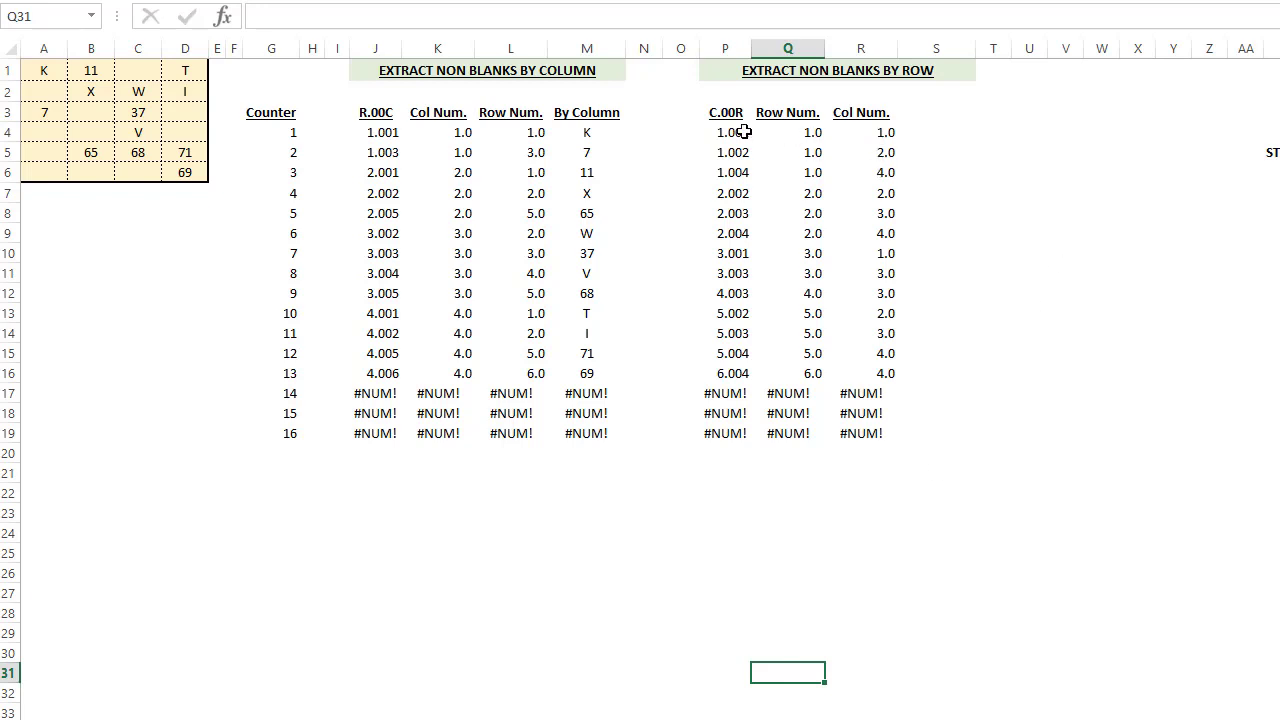
{"action": "left_click", "coordinate": [725, 132]}
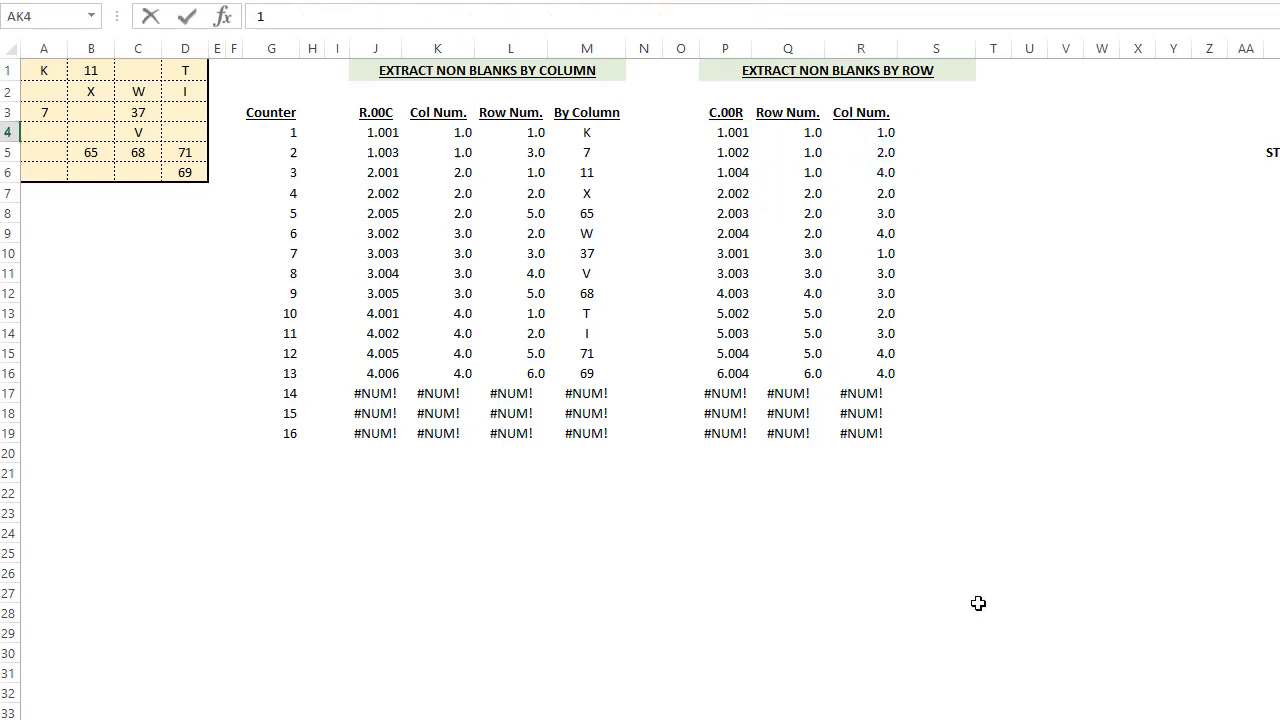
{"action": "left_click", "coordinate": [936, 132]}
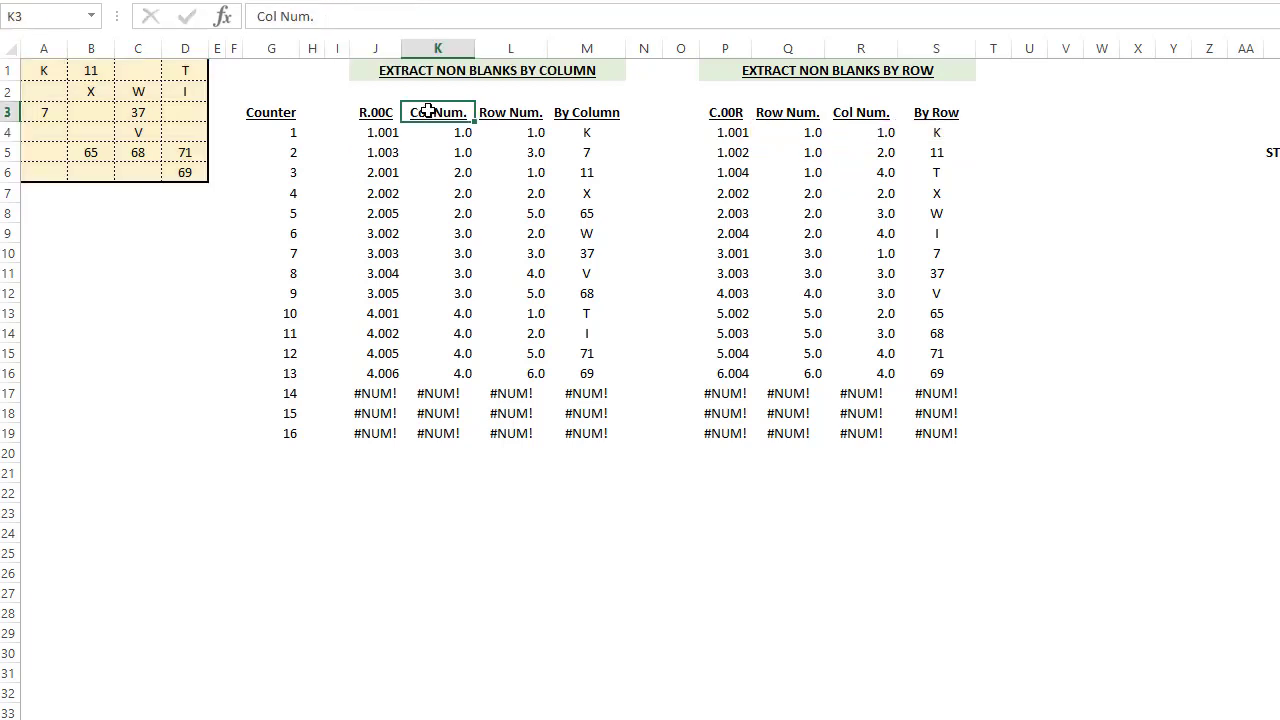
{"action": "left_click", "coordinate": [787, 112]}
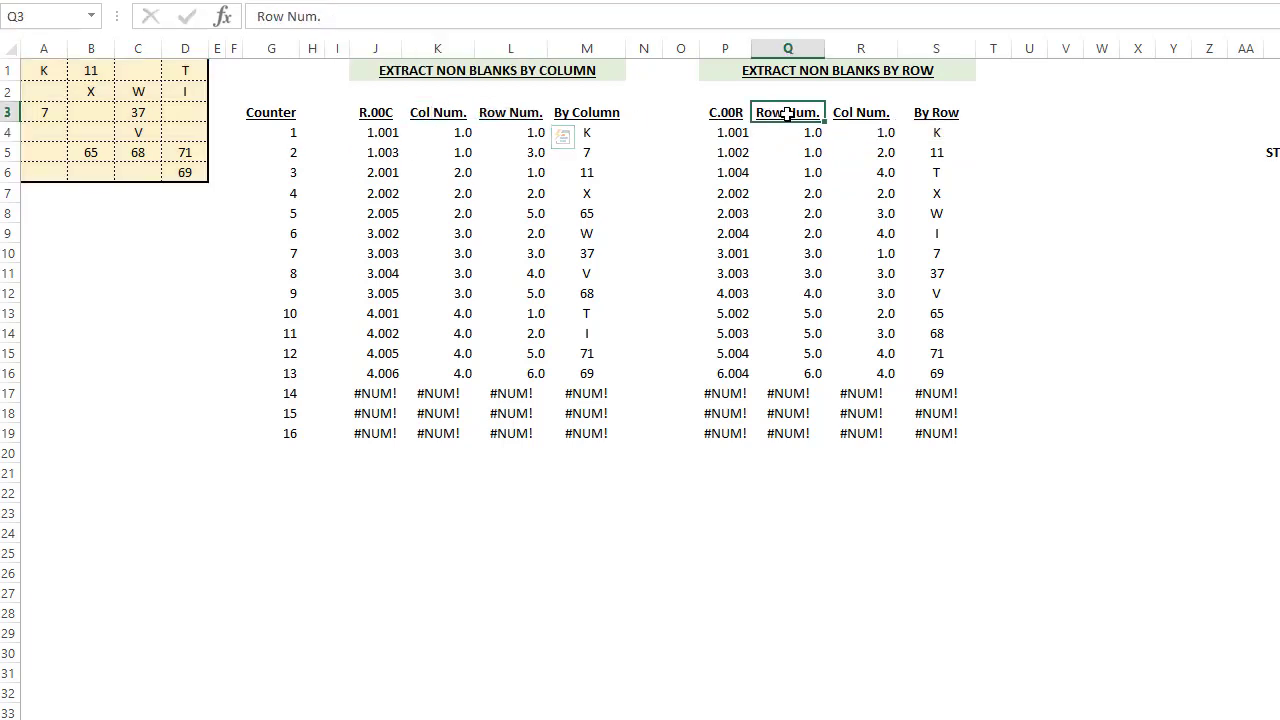
{"action": "left_click", "coordinate": [44, 632]}
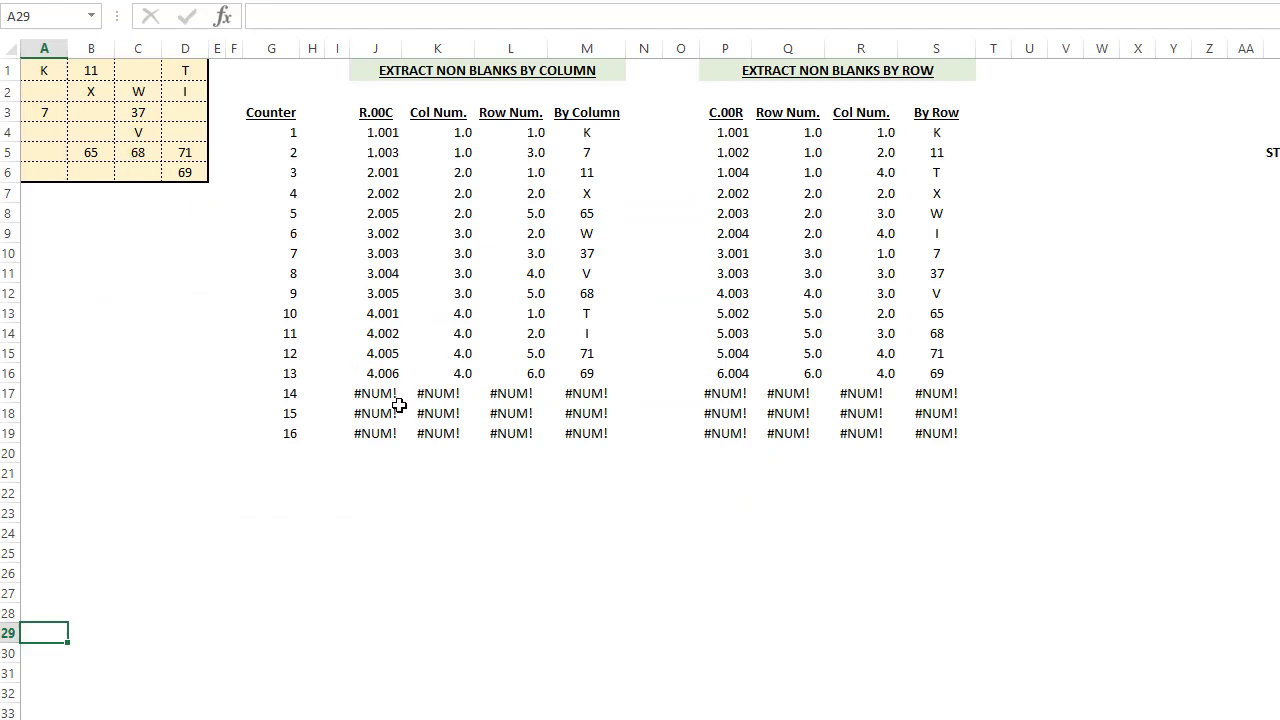
{"action": "mouse_move", "coordinate": [407, 428]}
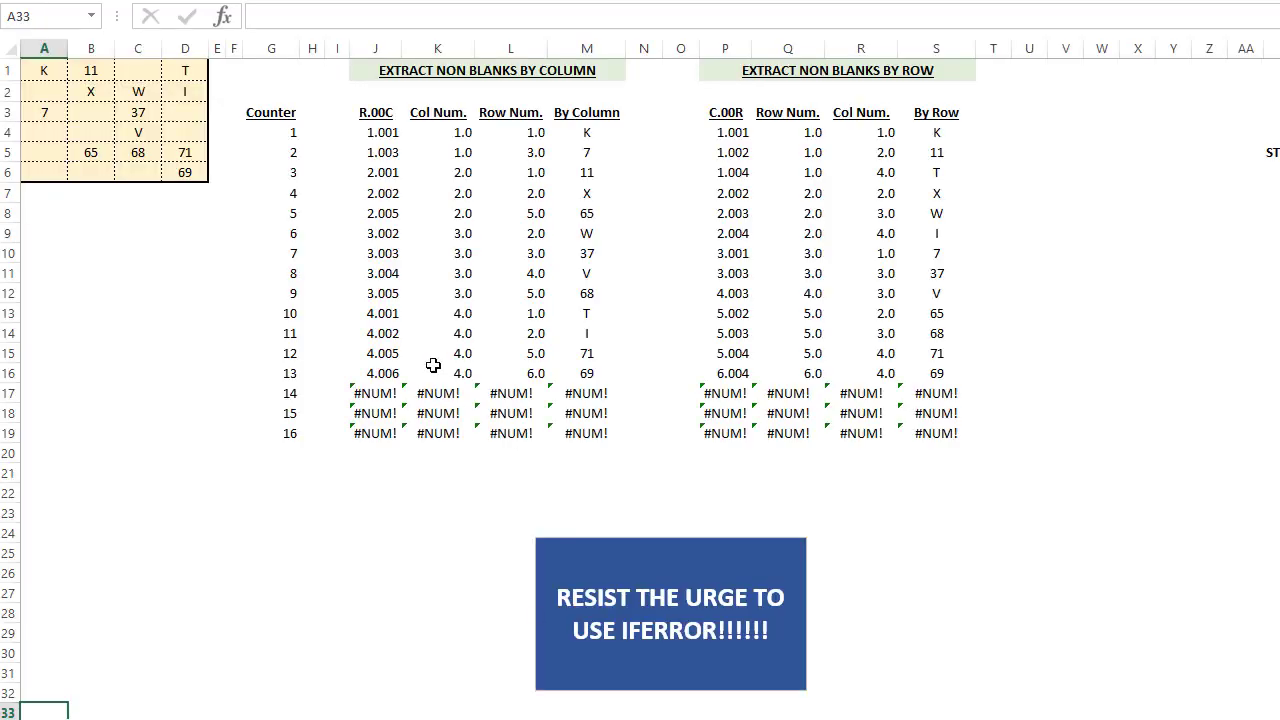
{"action": "mouse_move", "coordinate": [621, 540]}
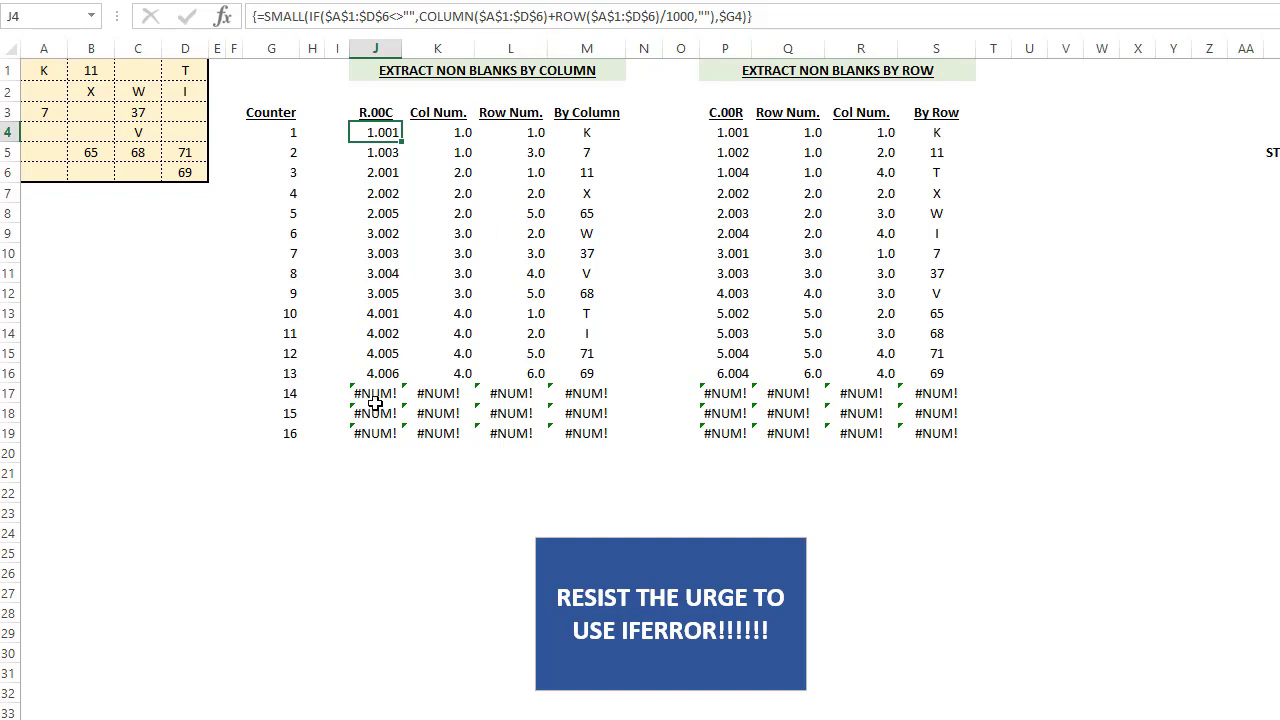
{"action": "left_click", "coordinate": [375, 392]}
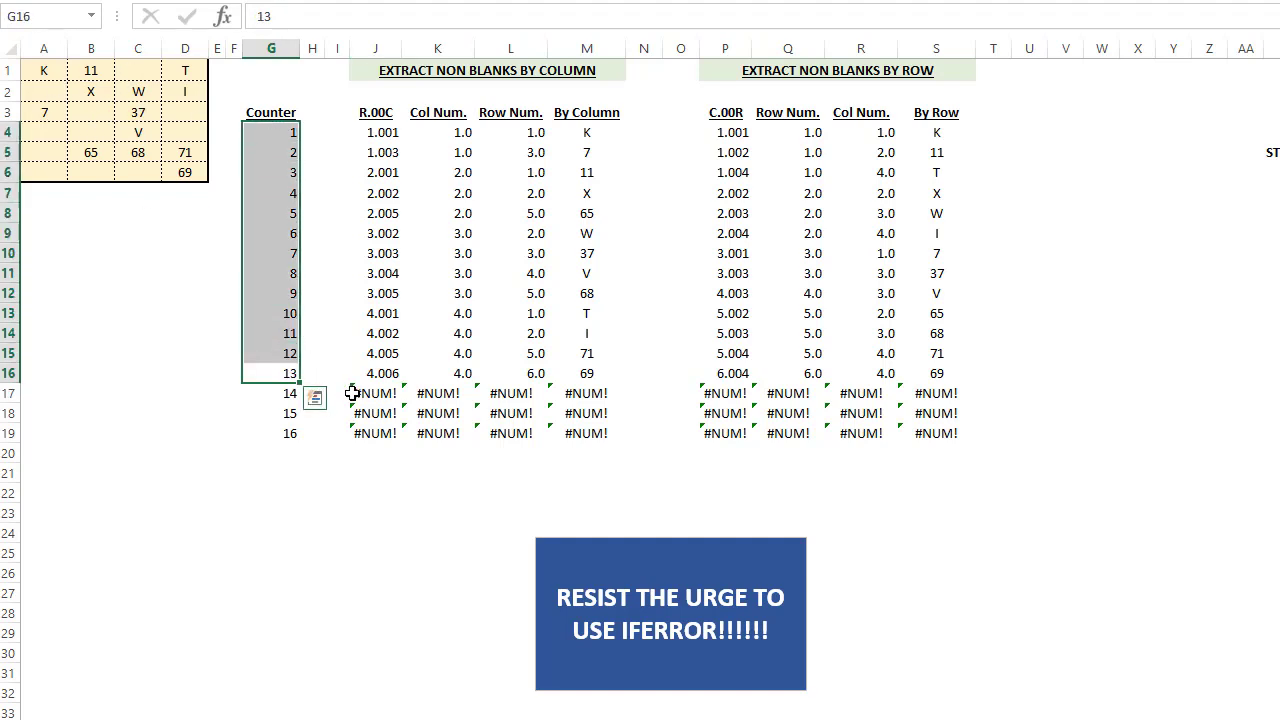
Check J17's #NUM! formula and select G1 for the COUNTA(A1:D6) total.
{"action": "left_click", "coordinate": [376, 393]}
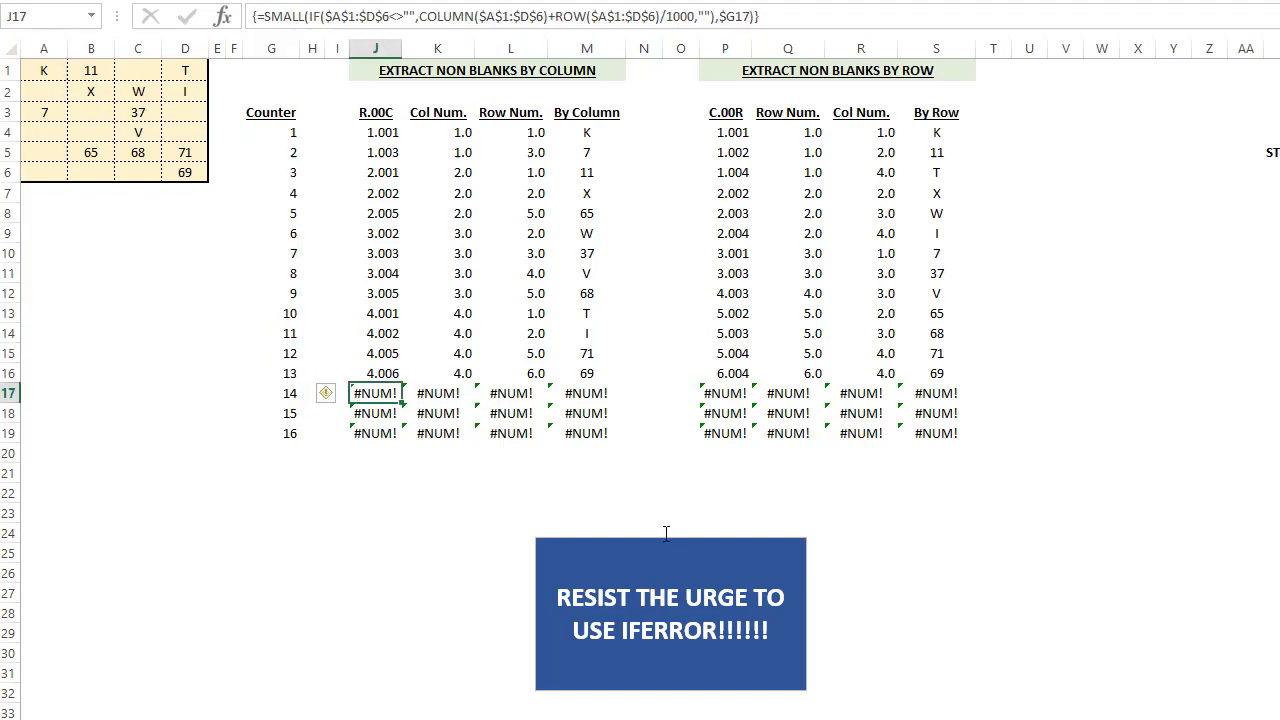
{"action": "mouse_move", "coordinate": [310, 66]}
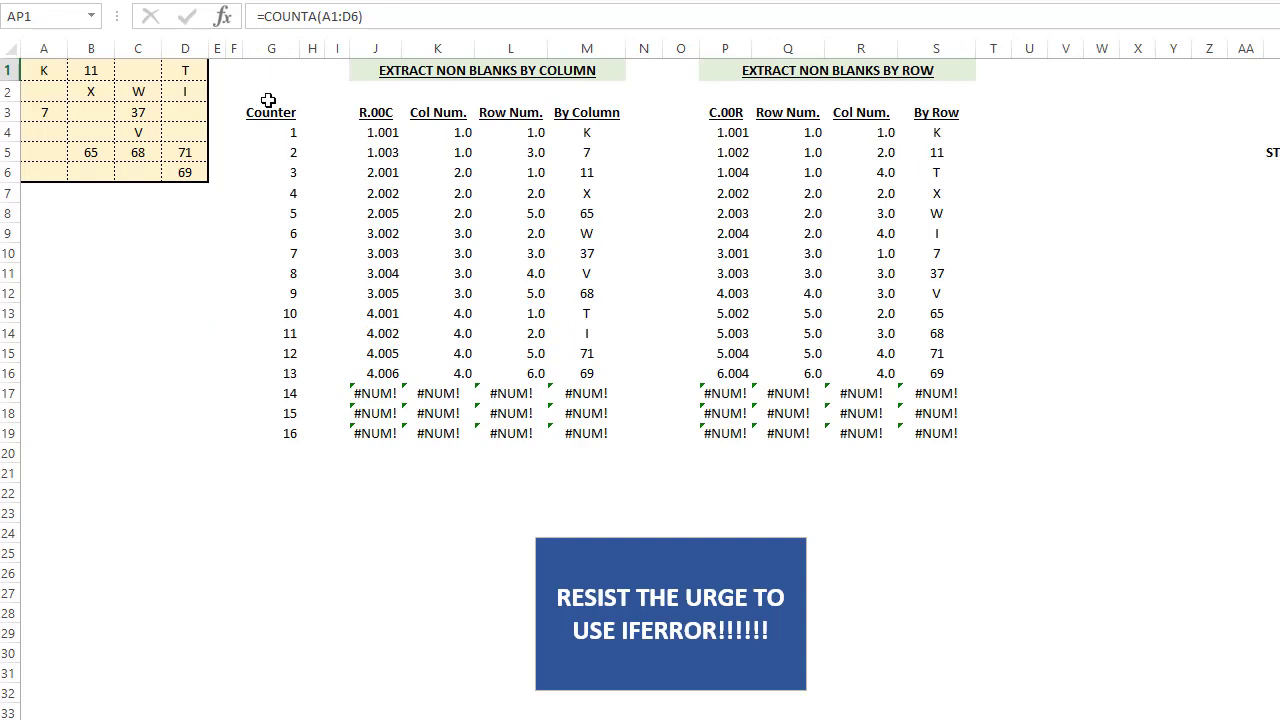
{"action": "left_click", "coordinate": [271, 69]}
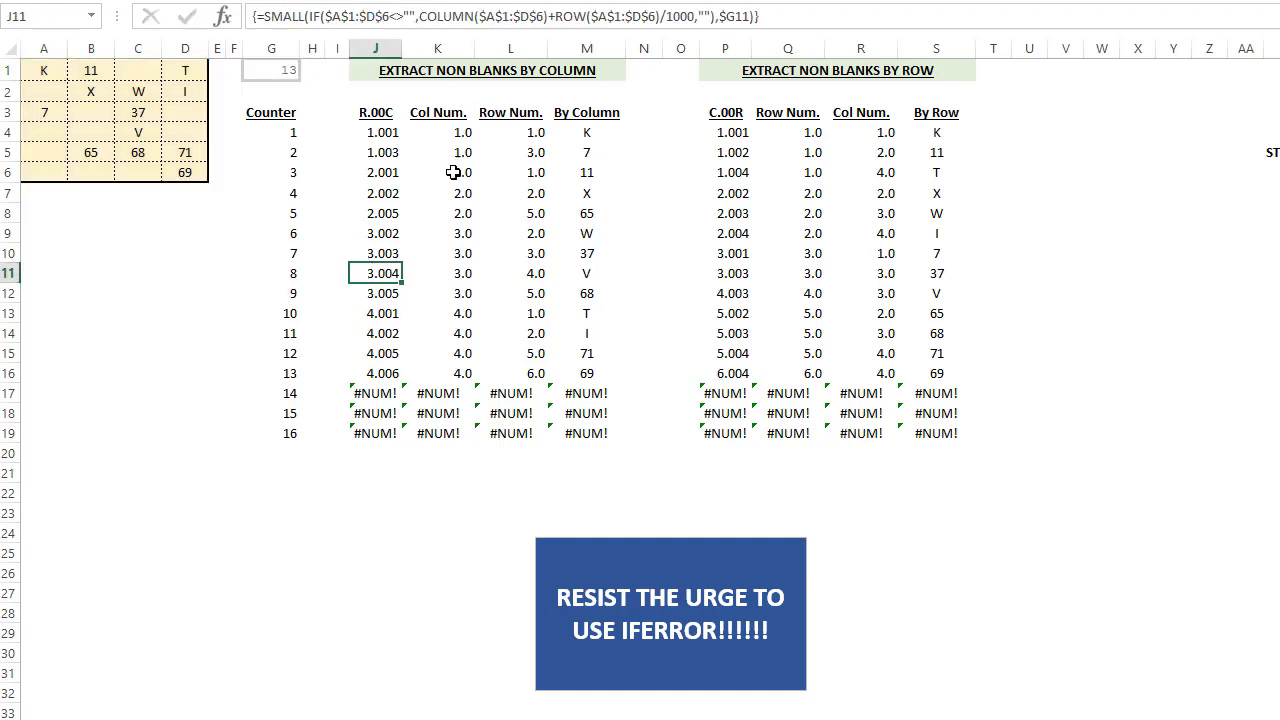
{"action": "mouse_move", "coordinate": [423, 289]}
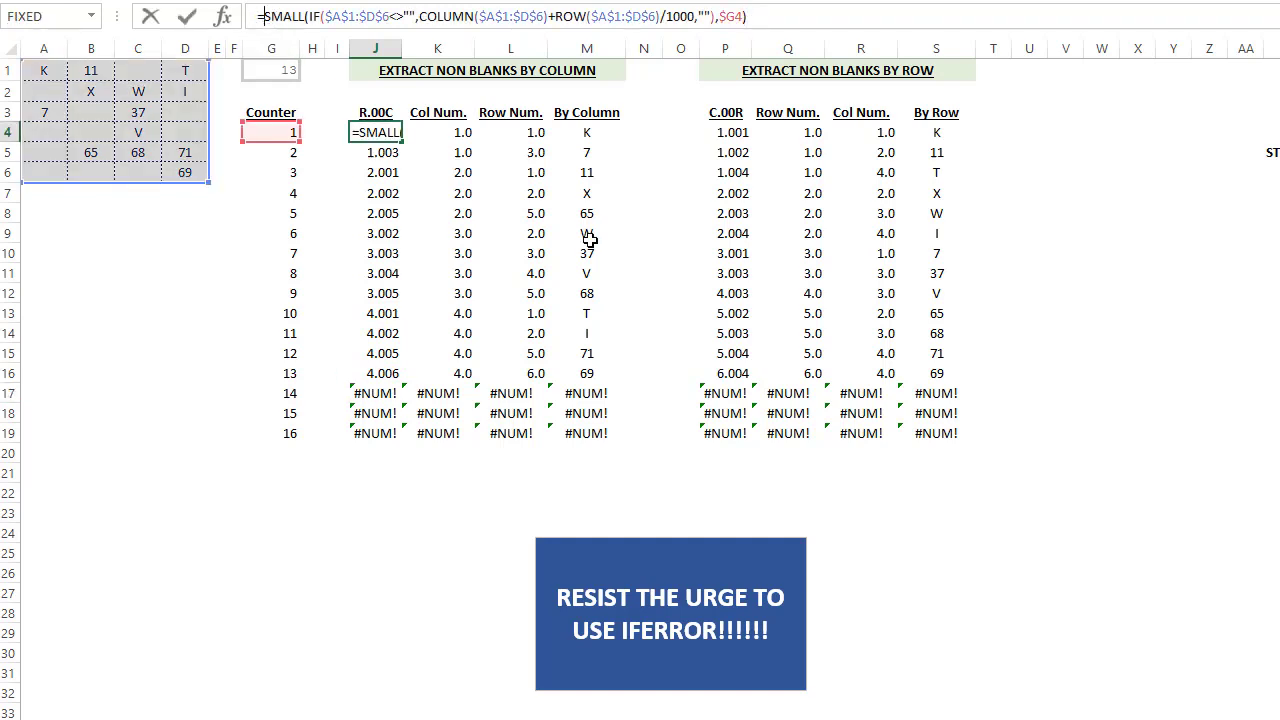
Wrap J4's SMALL formula in IF($G4>$G$1,"",...), then recheck the By Column and J4 formulas.
{"action": "type", "text": "IF($G4>$G$1,\"\","}
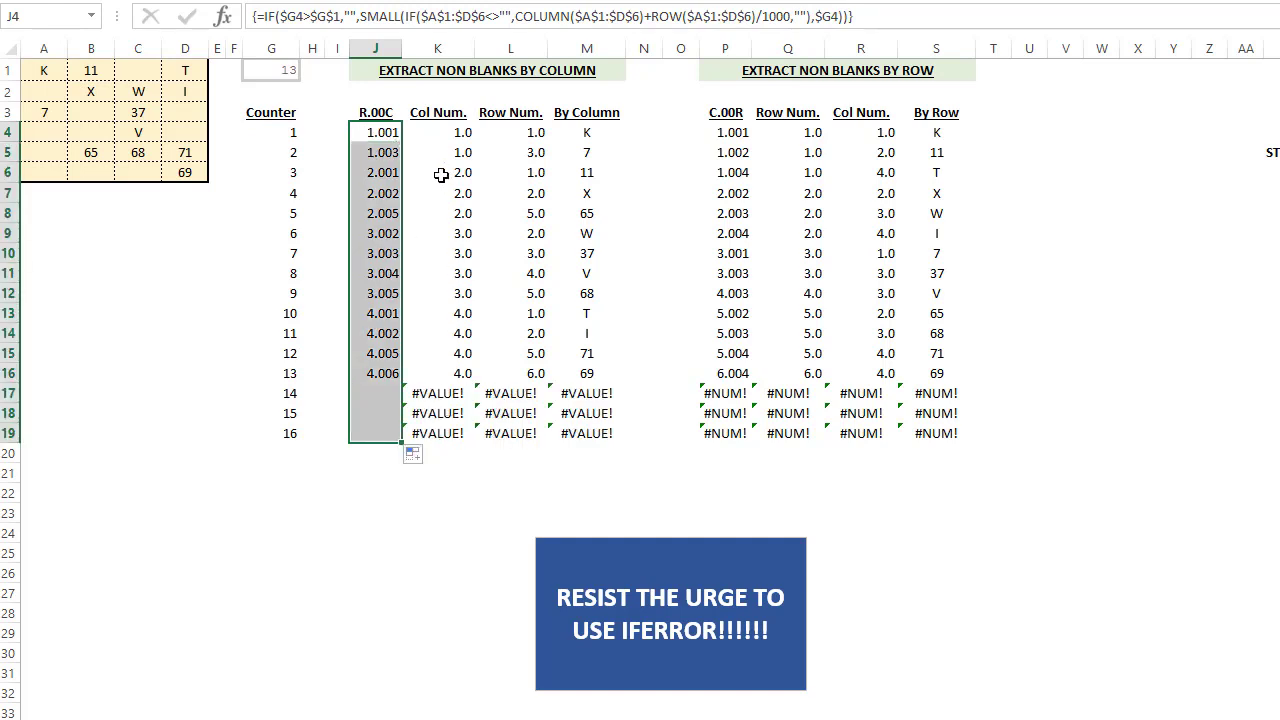
{"action": "left_click", "coordinate": [587, 132]}
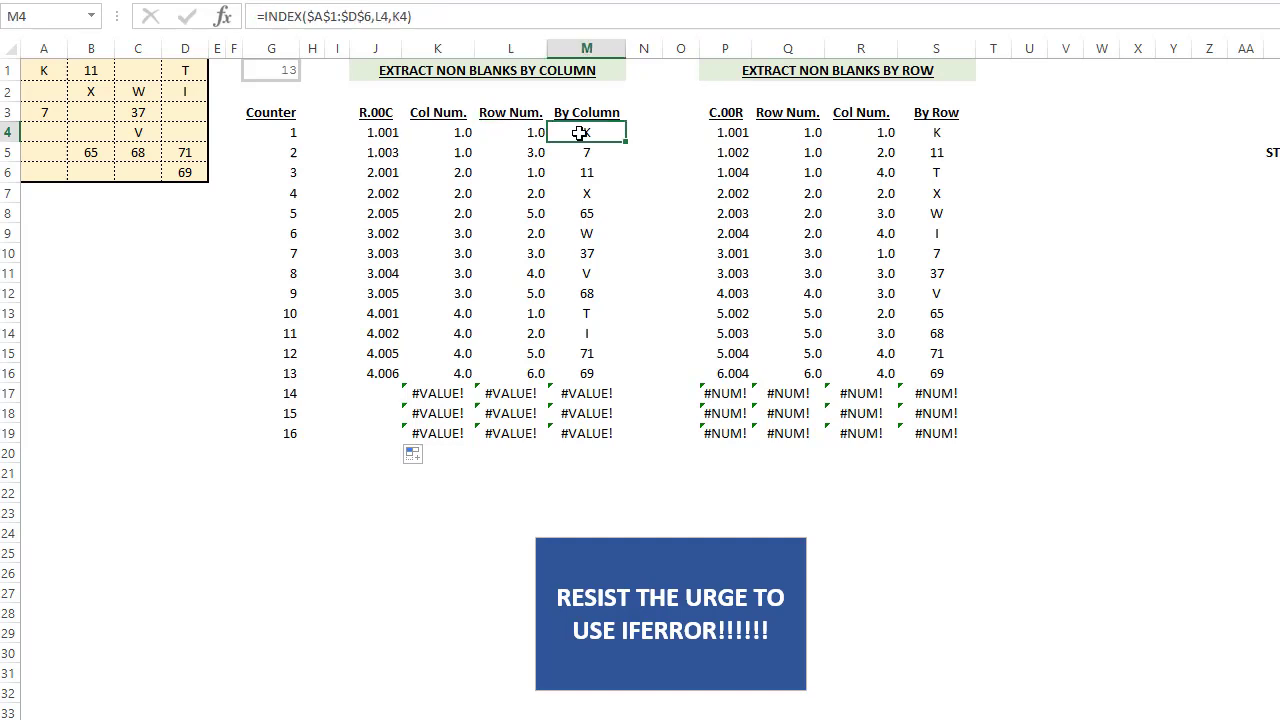
{"action": "left_click", "coordinate": [375, 132]}
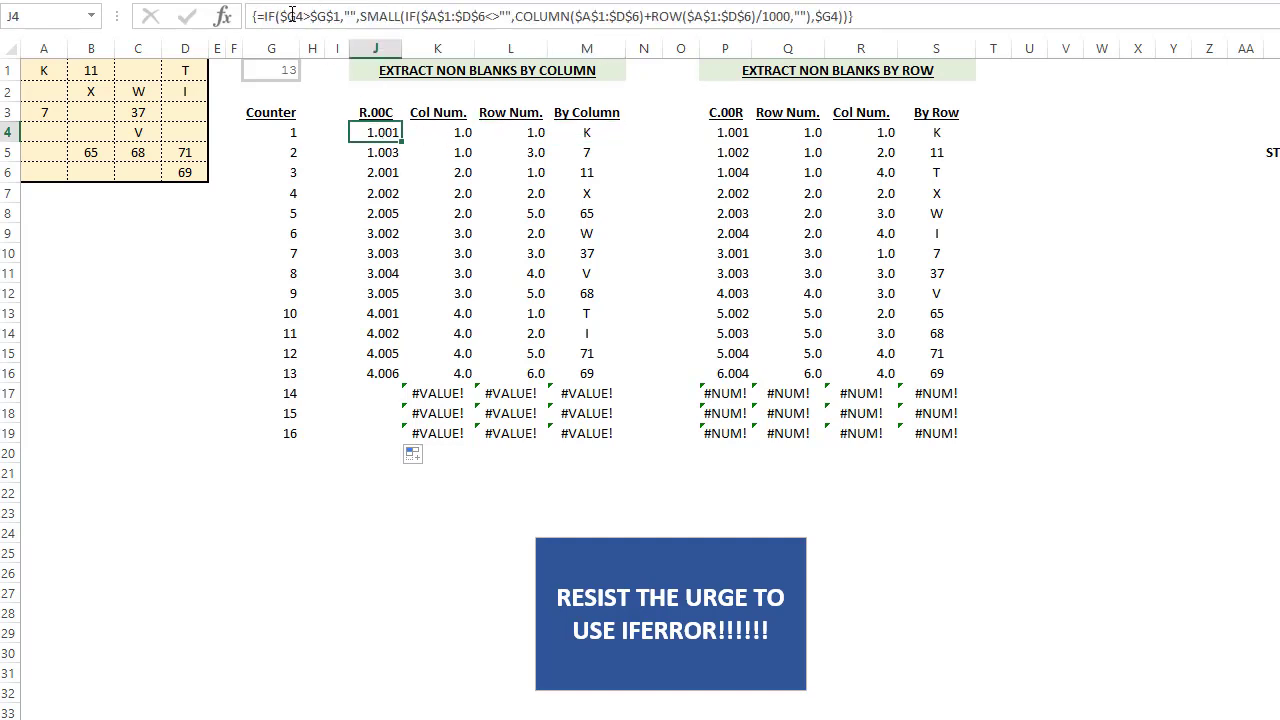
Change K4 to =IF(J4="","",INT(J4)) and accept Excel's suggested correction.
{"action": "left_click", "coordinate": [437, 132]}
{"action": "type", "text": "=IF(J4=\"\",\"\",INT(J4)"}
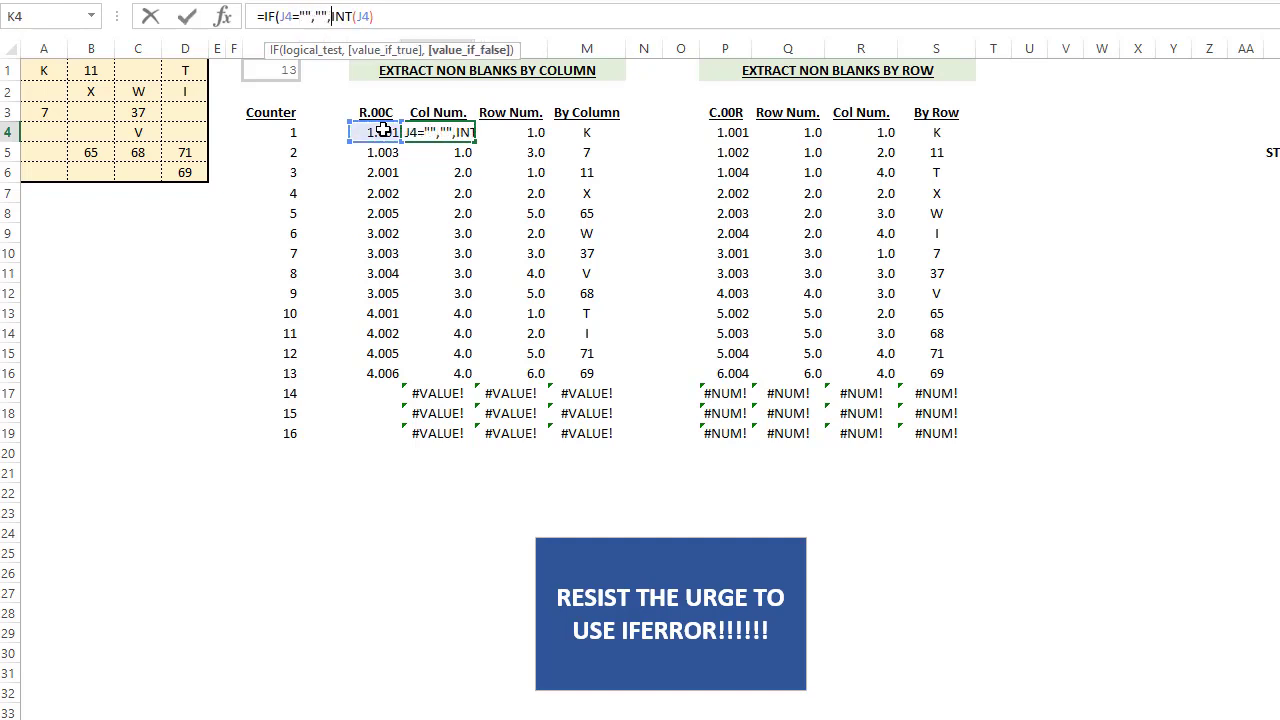
{"action": "key", "text": "enter"}
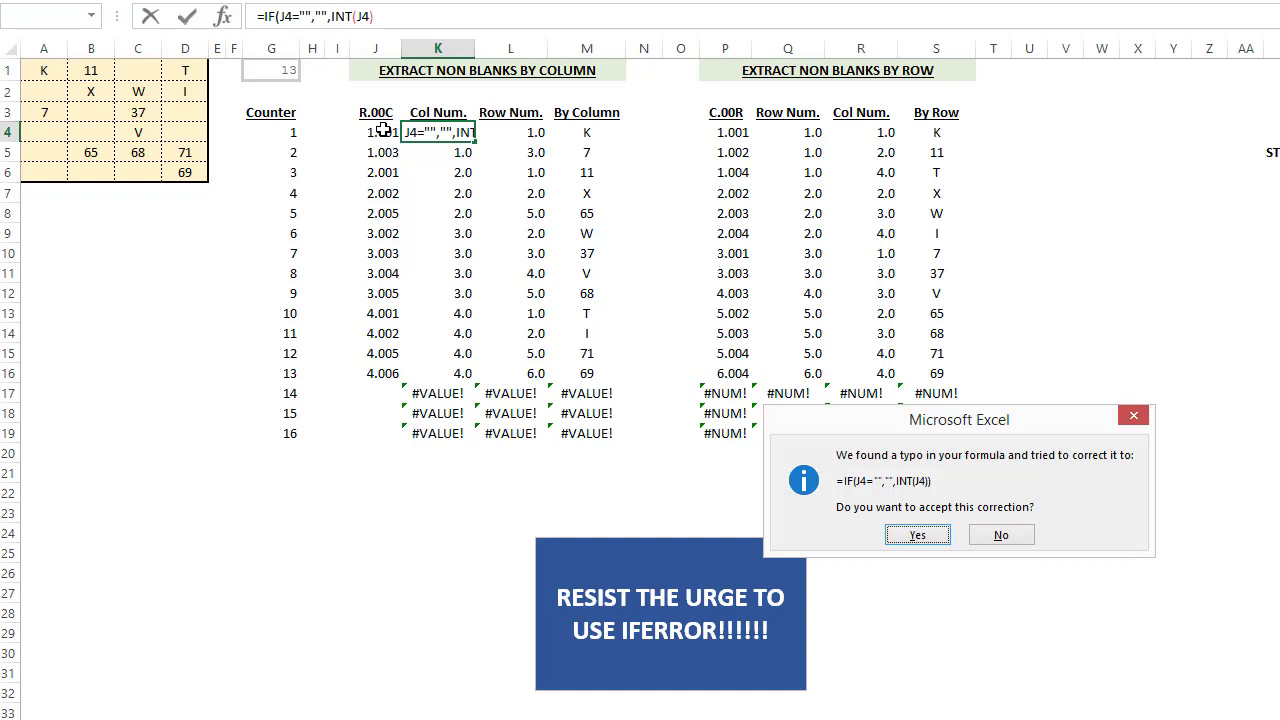
{"action": "left_click", "coordinate": [916, 534]}
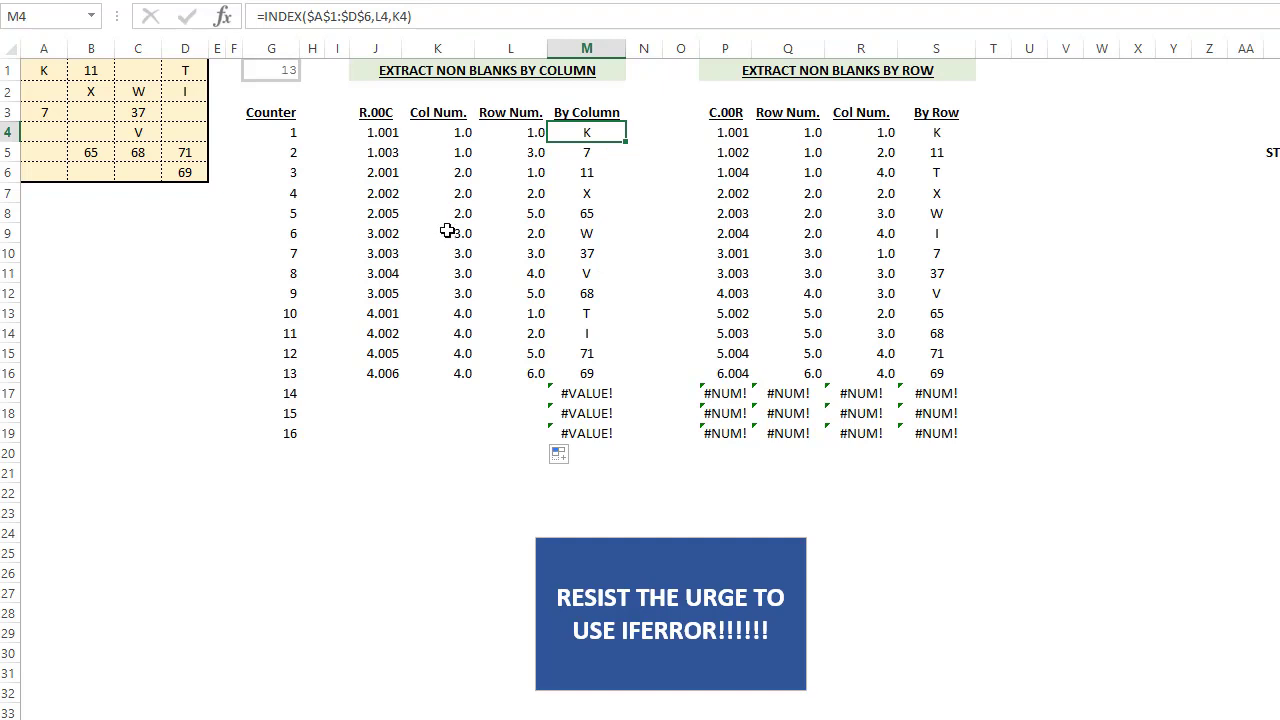
{"action": "mouse_move", "coordinate": [380, 132]}
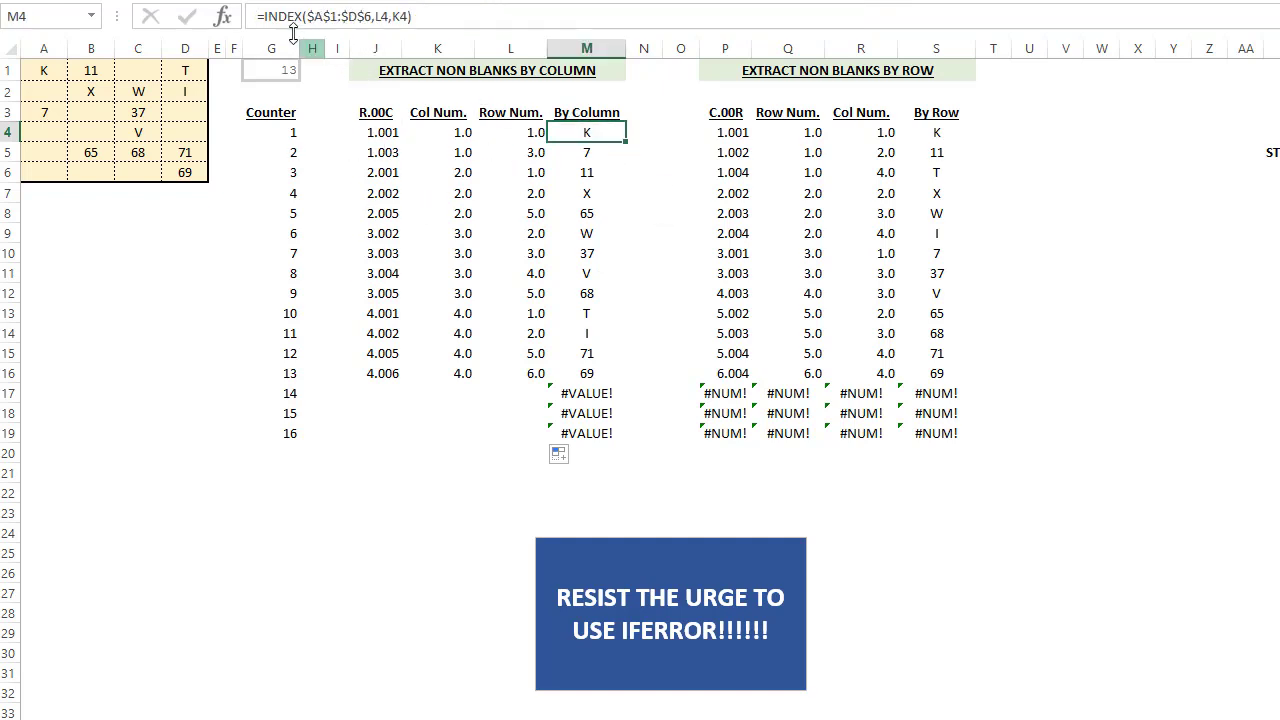
Wrap the By Column INDEX formula in IF(J4="","",...) and fill it down to M19.
{"action": "double_click", "coordinate": [586, 132]}
{"action": "type", "text": "IF(J4=\"\",\"\","}
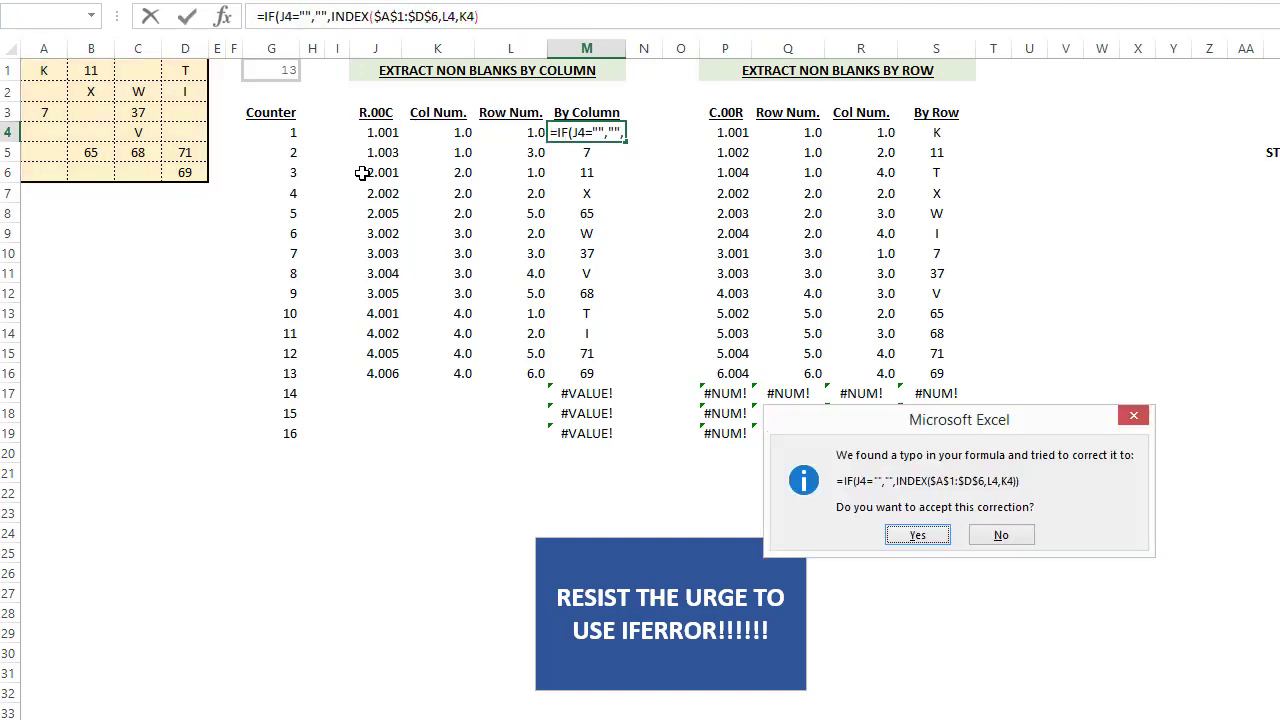
{"action": "left_click", "coordinate": [916, 534]}
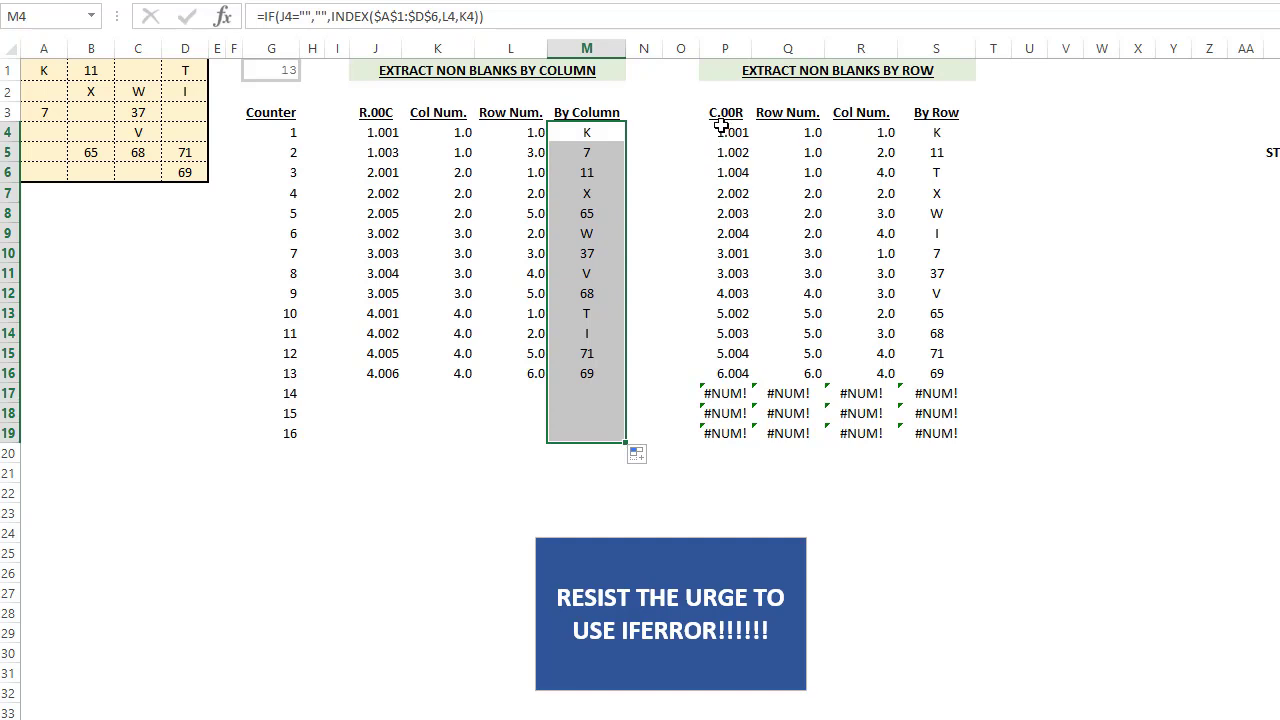
{"action": "mouse_move", "coordinate": [211, 271]}
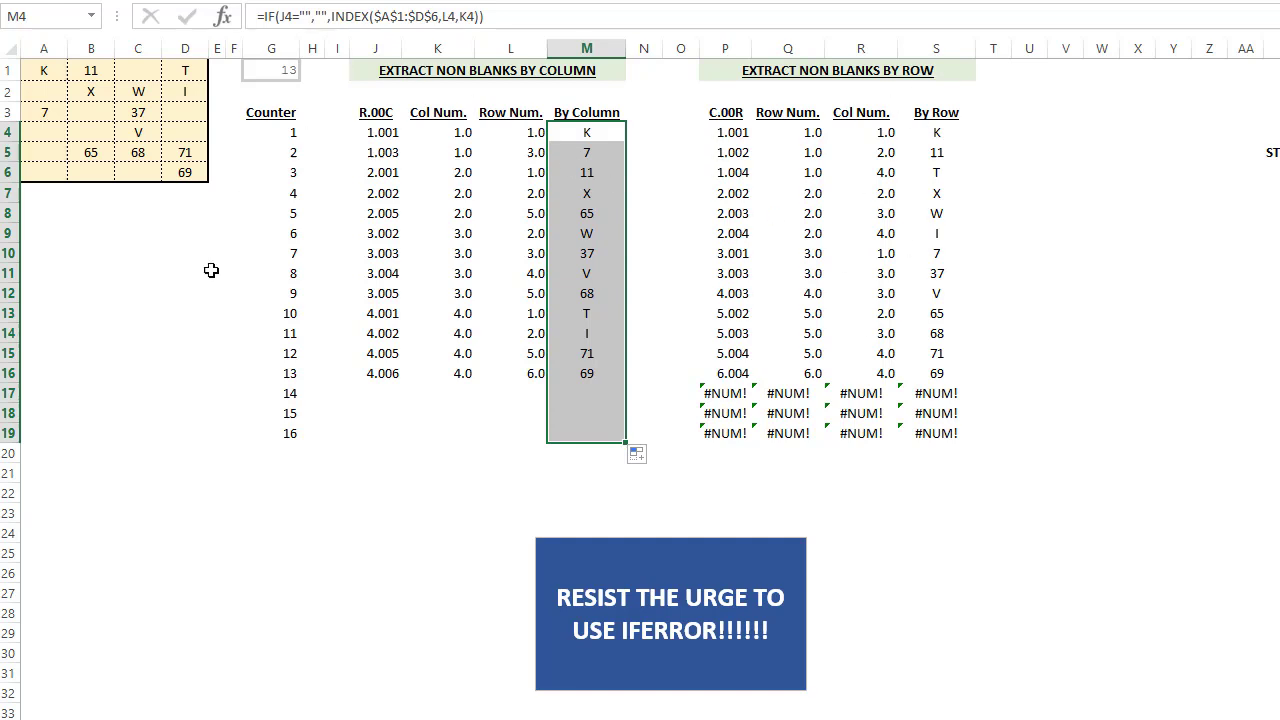
{"action": "mouse_move", "coordinate": [353, 247]}
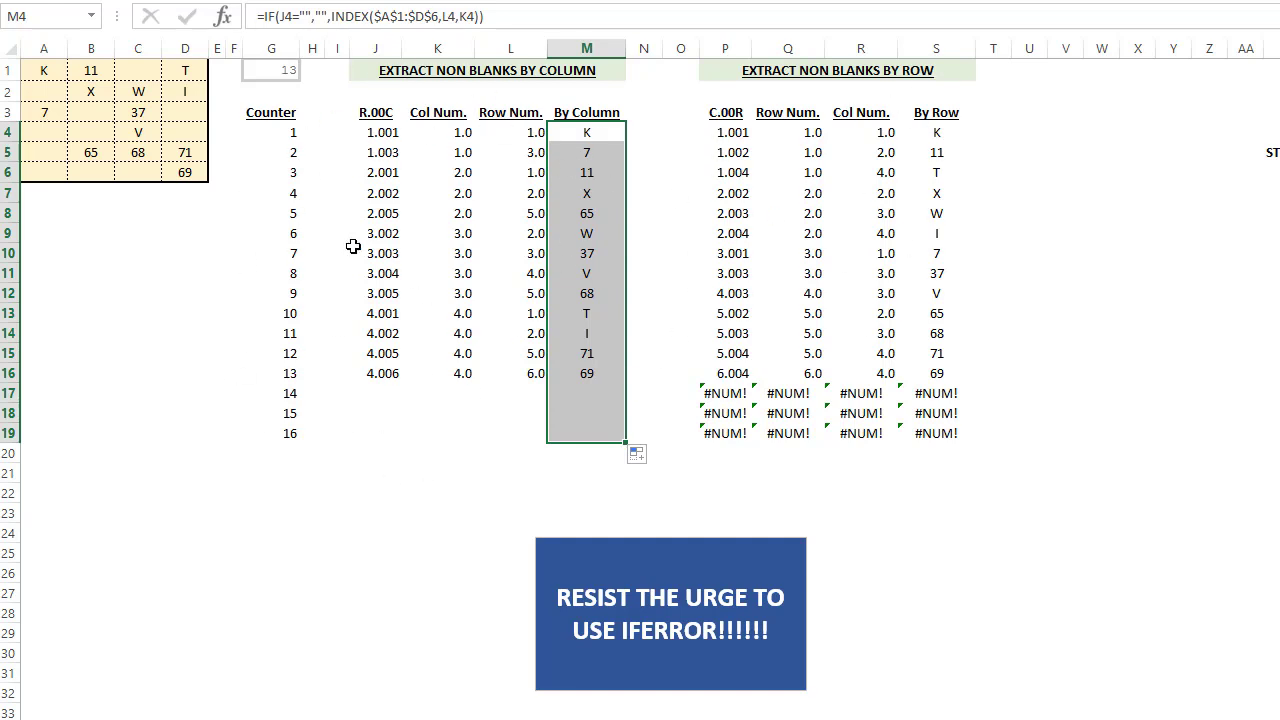
{"action": "left_click", "coordinate": [271, 131]}
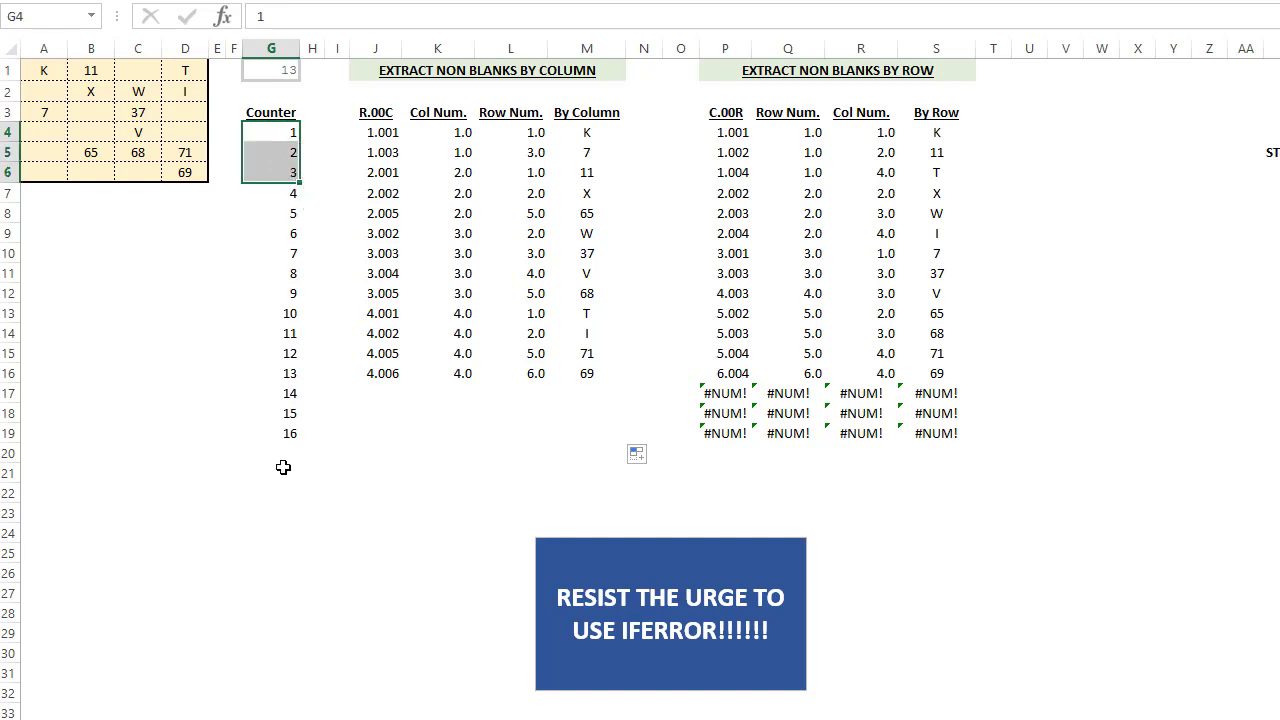
Go to the challenge sheet and scroll down to its SOURCE LINKS section.
{"action": "left_click", "coordinate": [137, 432]}
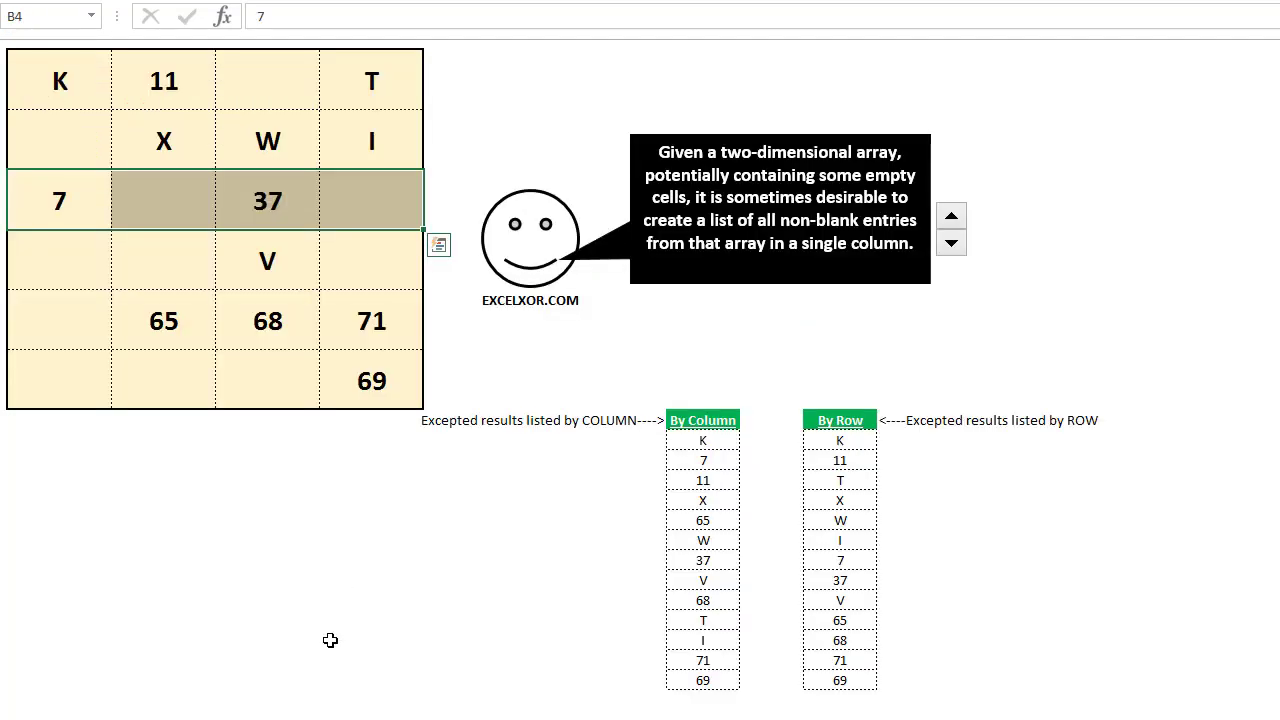
{"action": "scroll", "scroll_direction": "down", "scroll_amount": 3}
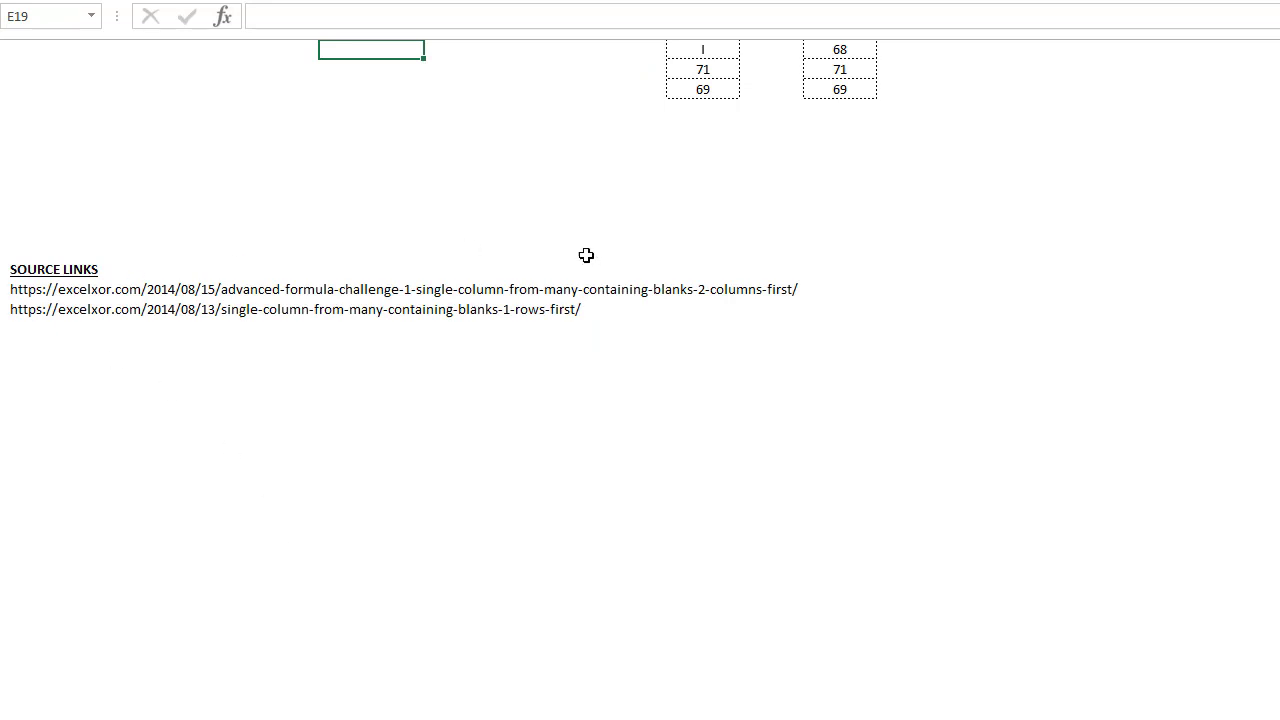
{"action": "mouse_move", "coordinate": [280, 387]}
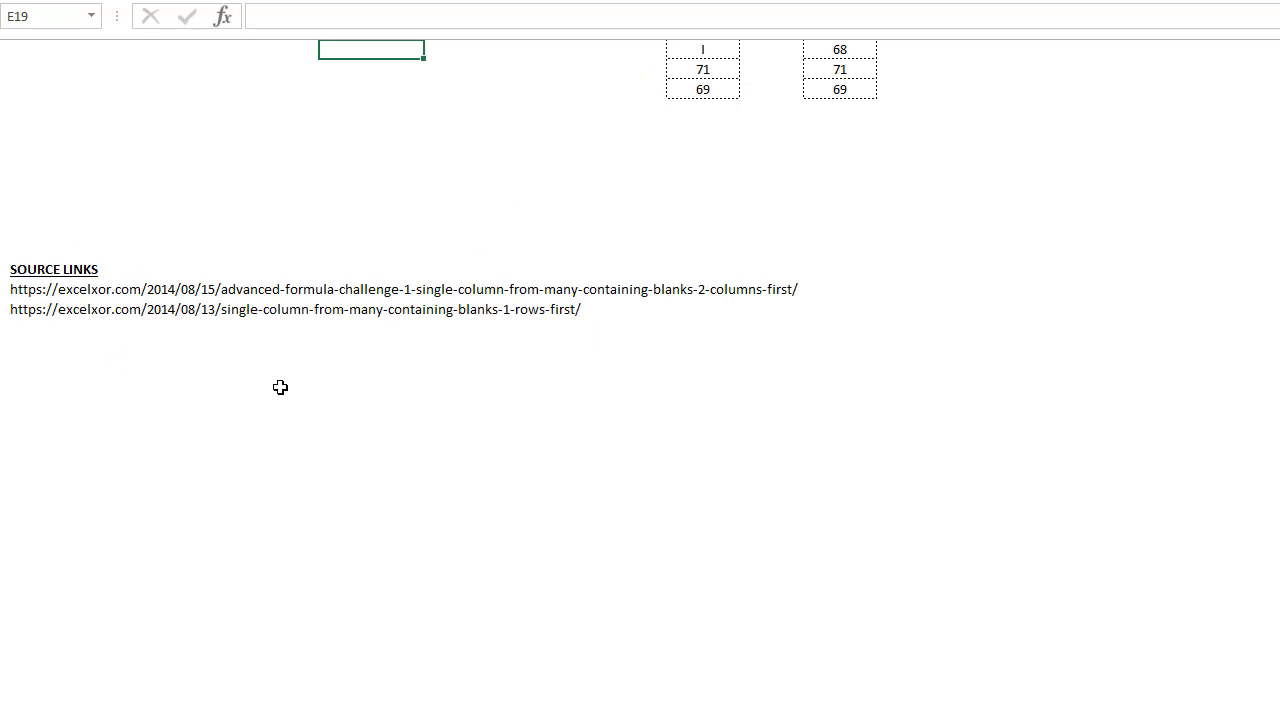